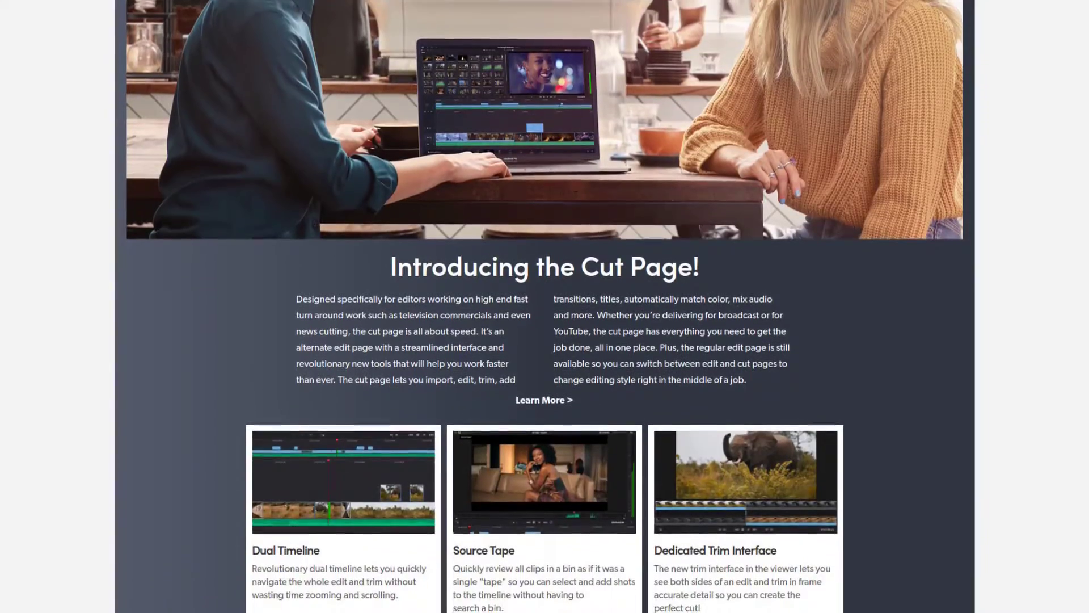
- Scroll through the Cut Page, New Editing Features and Fusion VFX sections of the Resolve 16 page
scroll(down, 3)
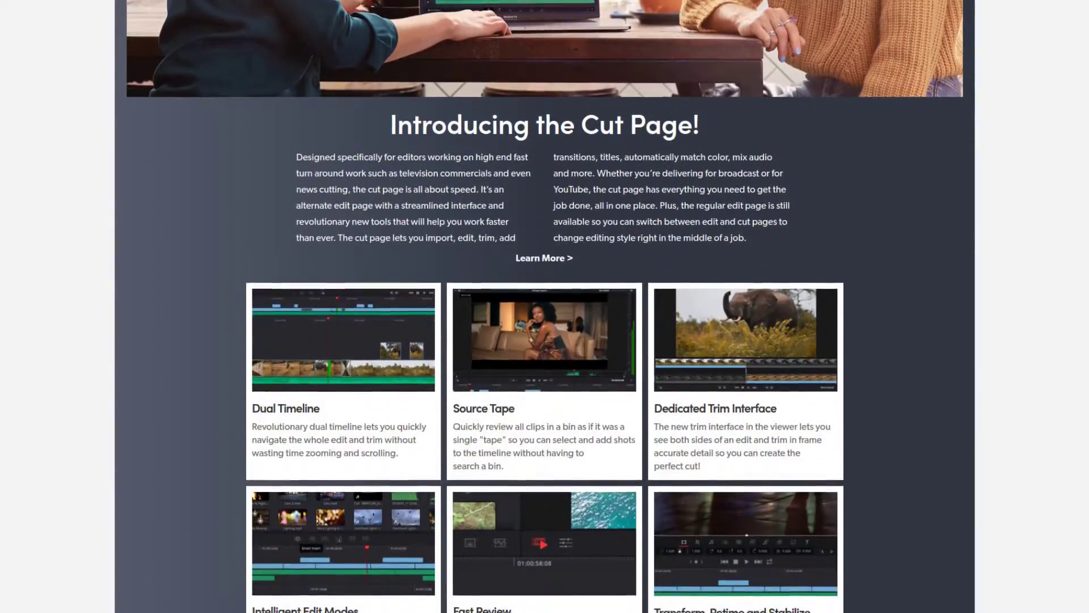
scroll(down, 3)
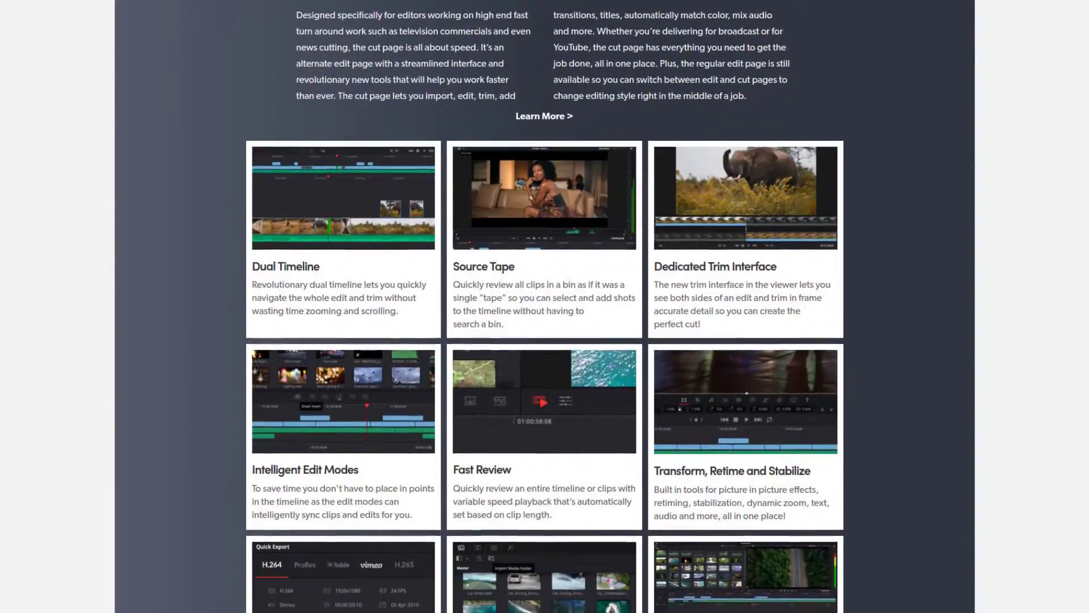
scroll(down, 3)
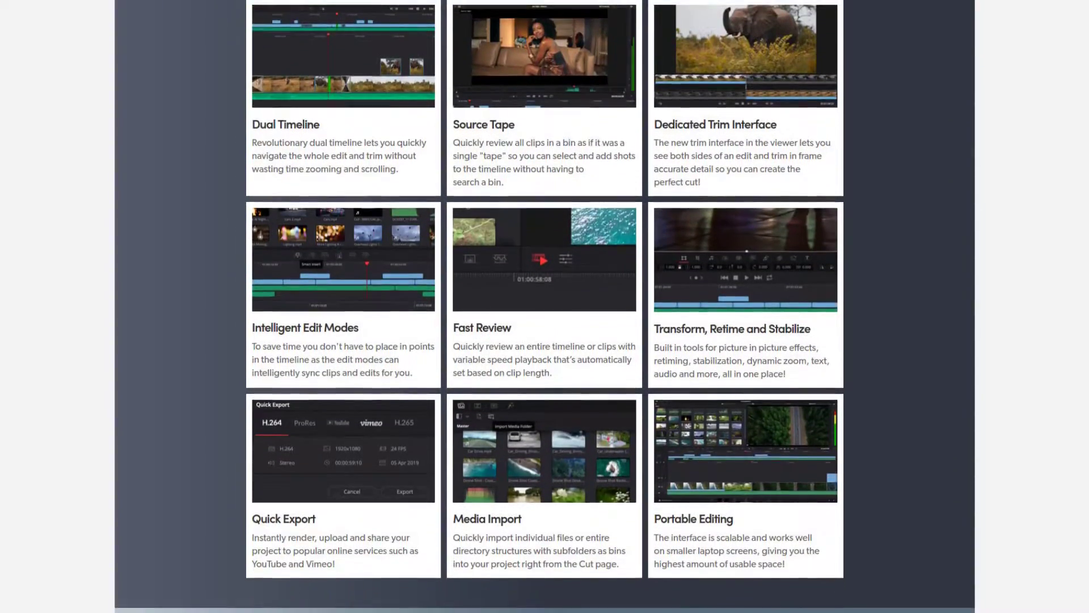
scroll(down, 3)
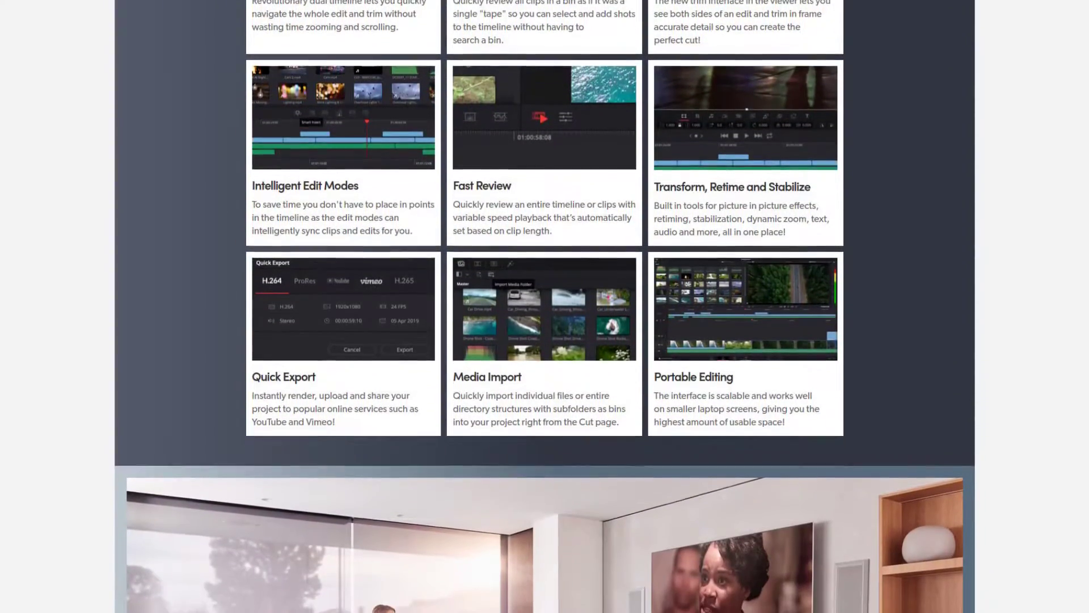
scroll(down, 3)
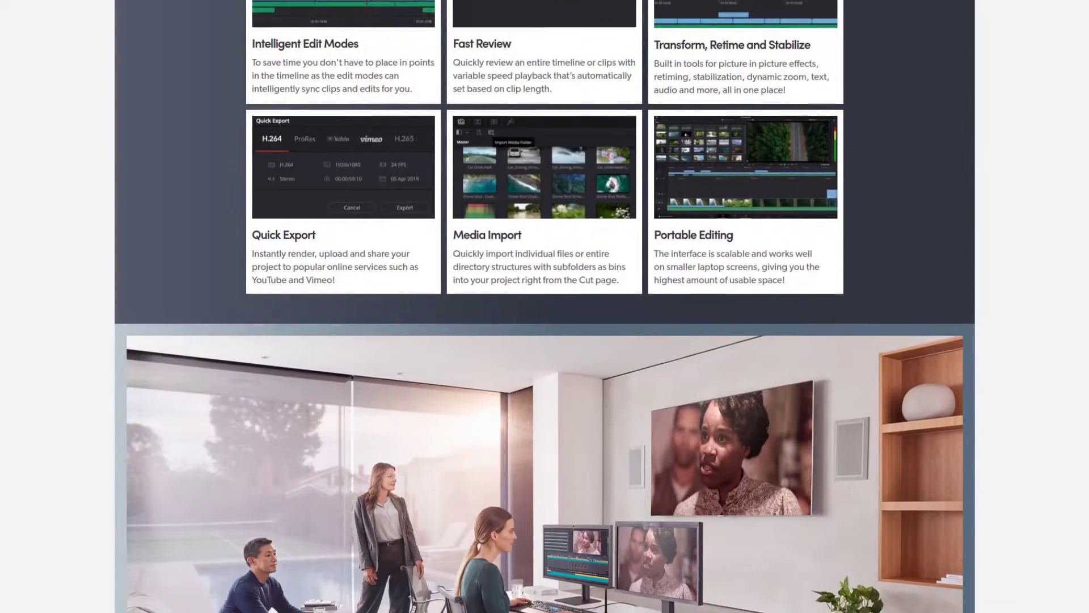
scroll(down, 3)
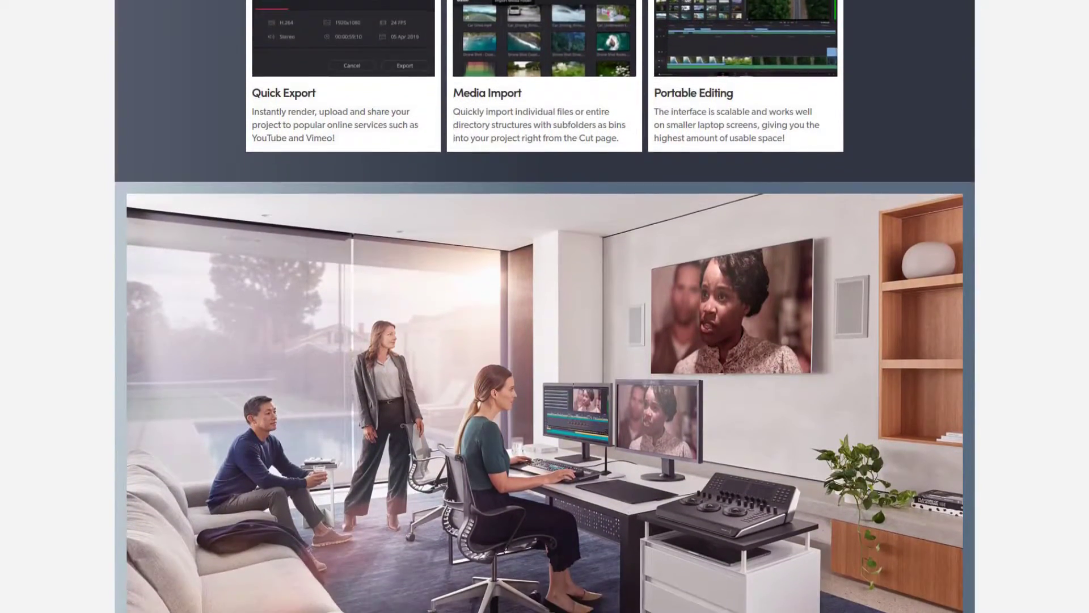
scroll(down, 3)
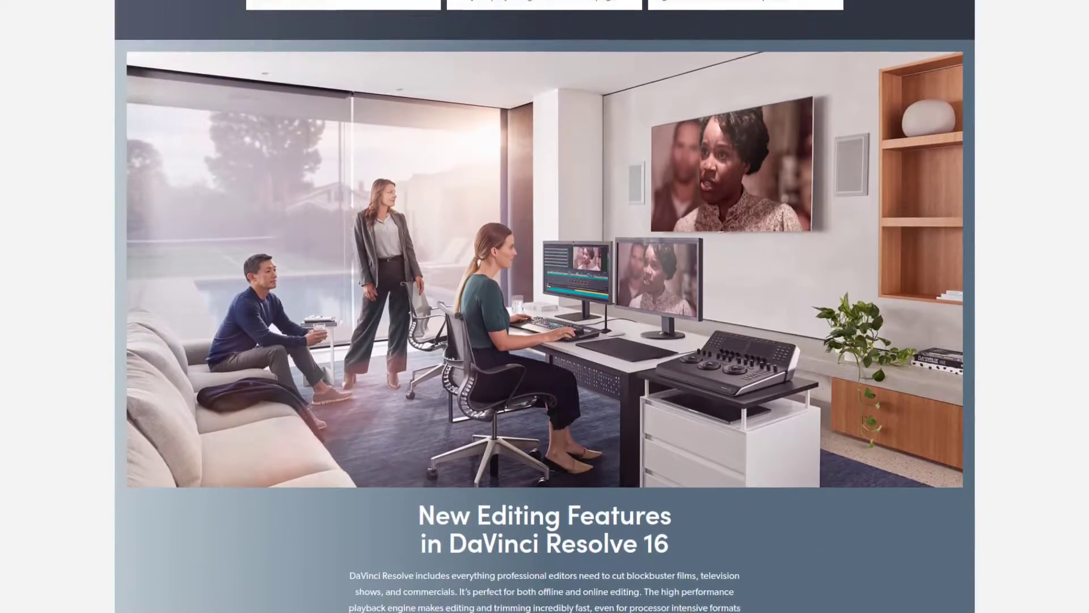
scroll(down, 3)
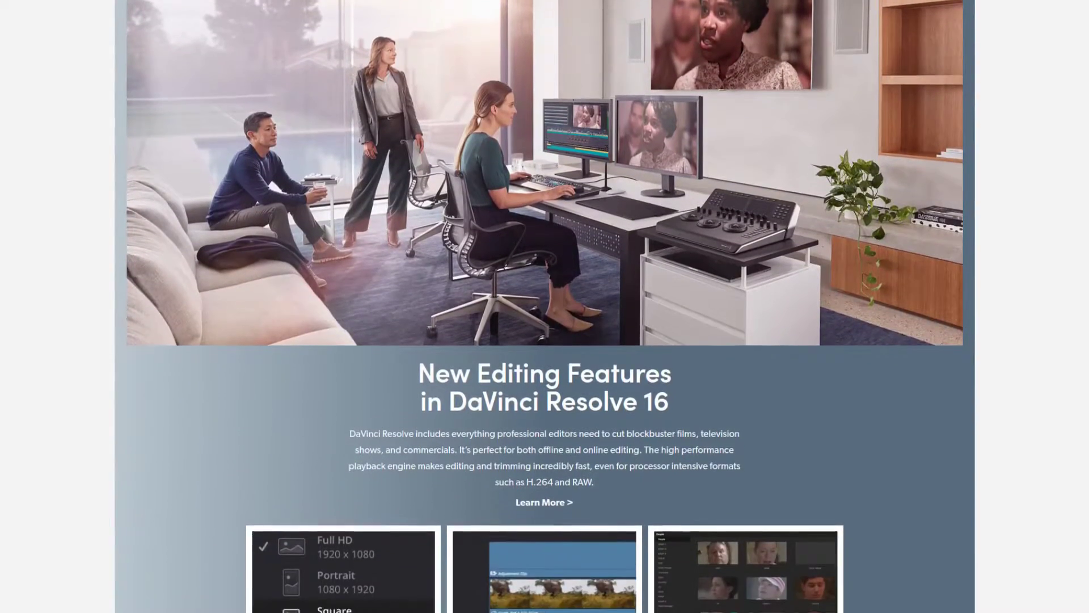
scroll(down, 3)
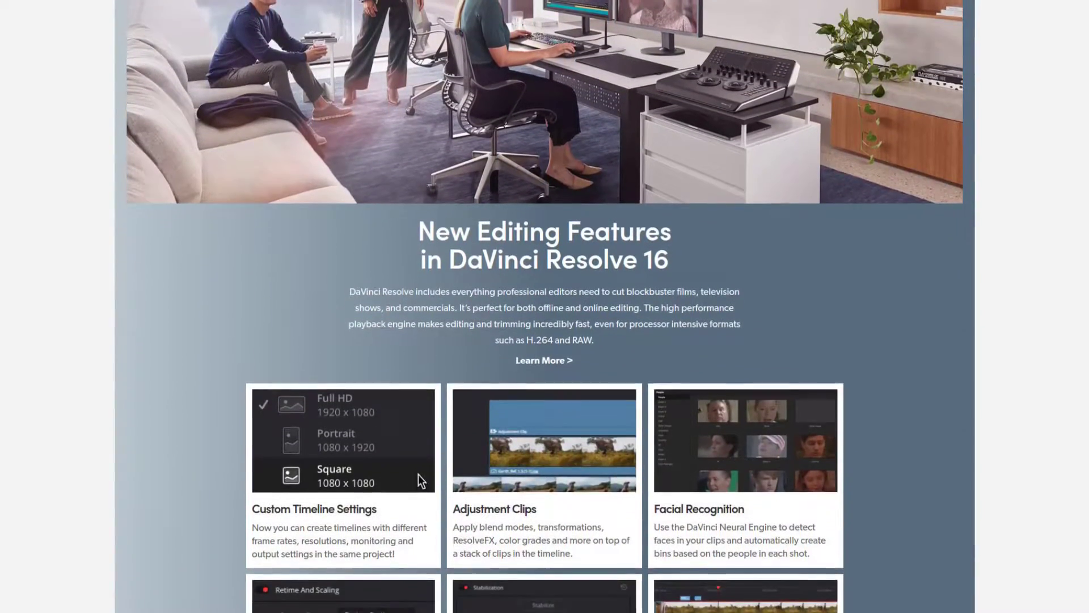
scroll(down, 3)
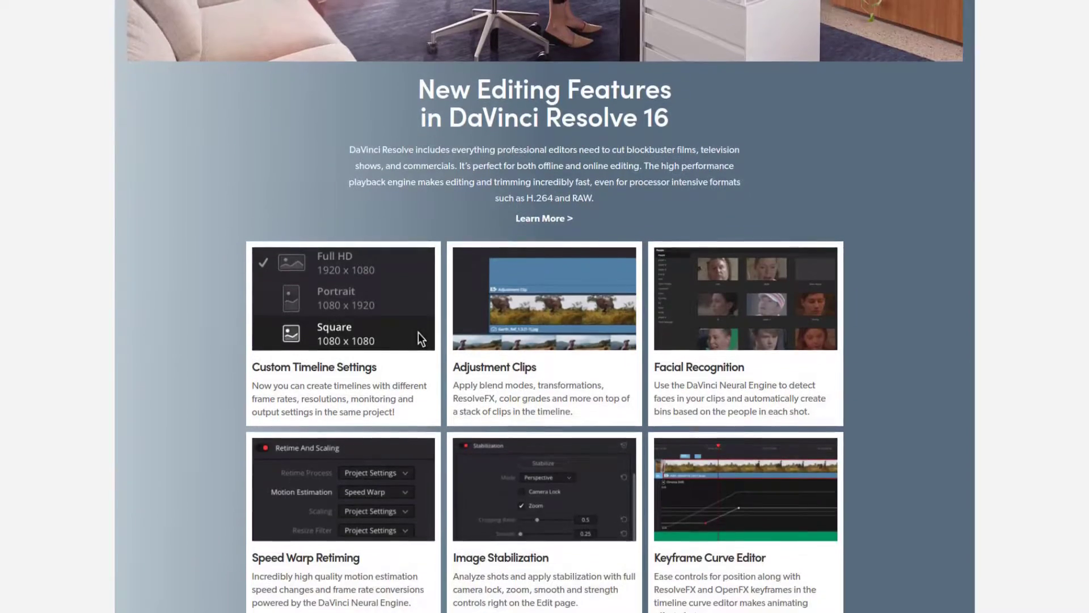
scroll(down, 3)
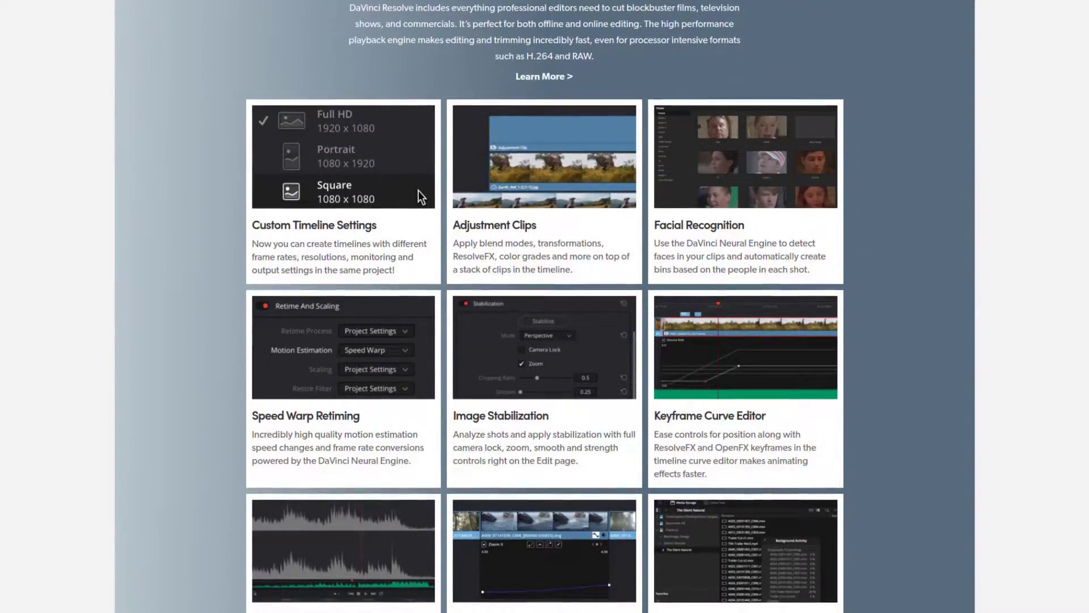
scroll(down, 3)
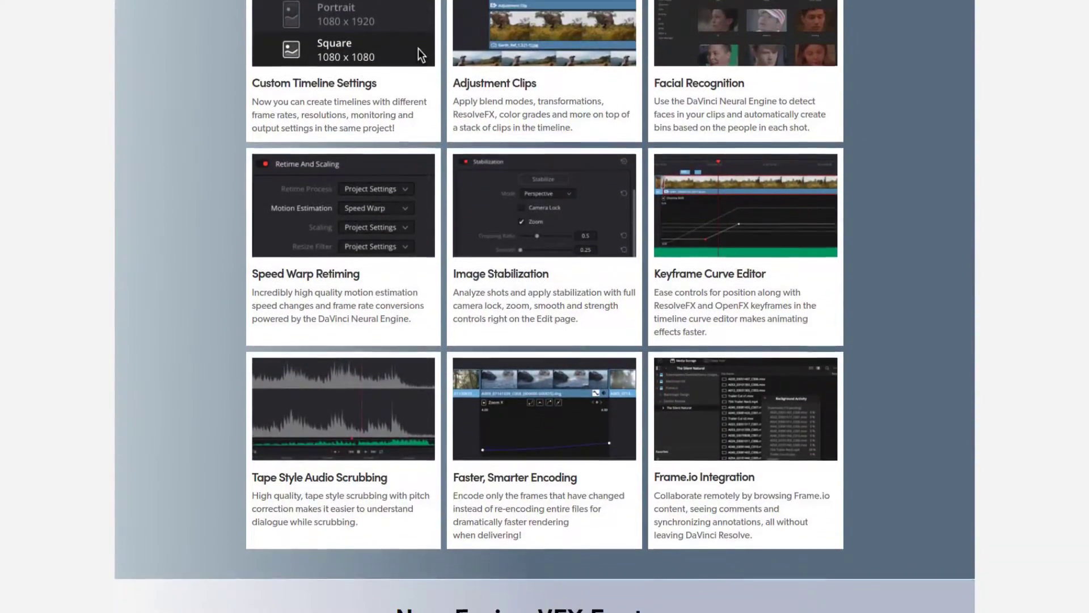
scroll(down, 3)
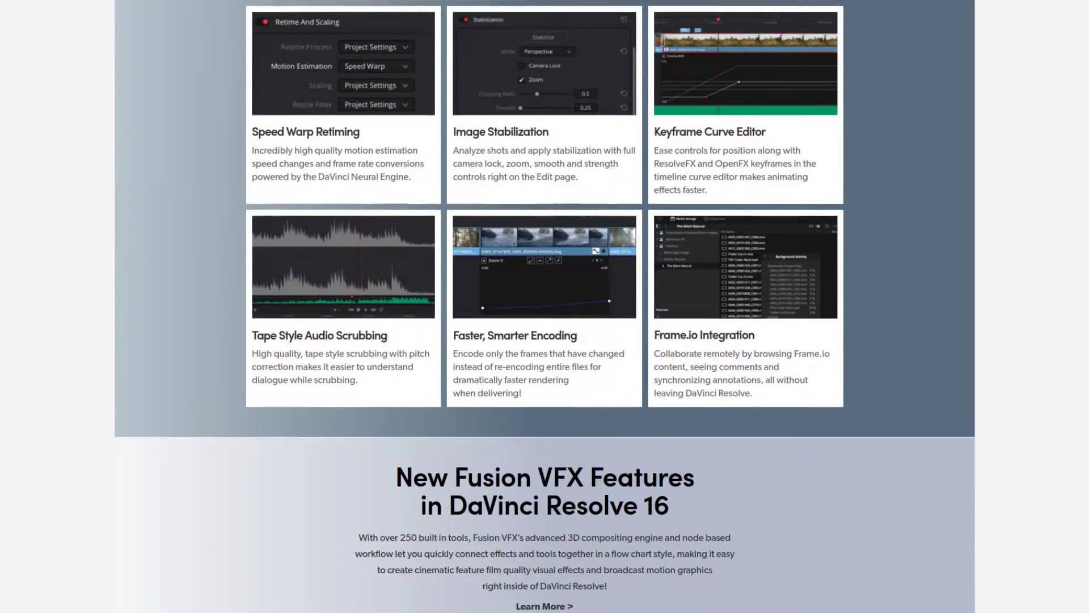
scroll(down, 3)
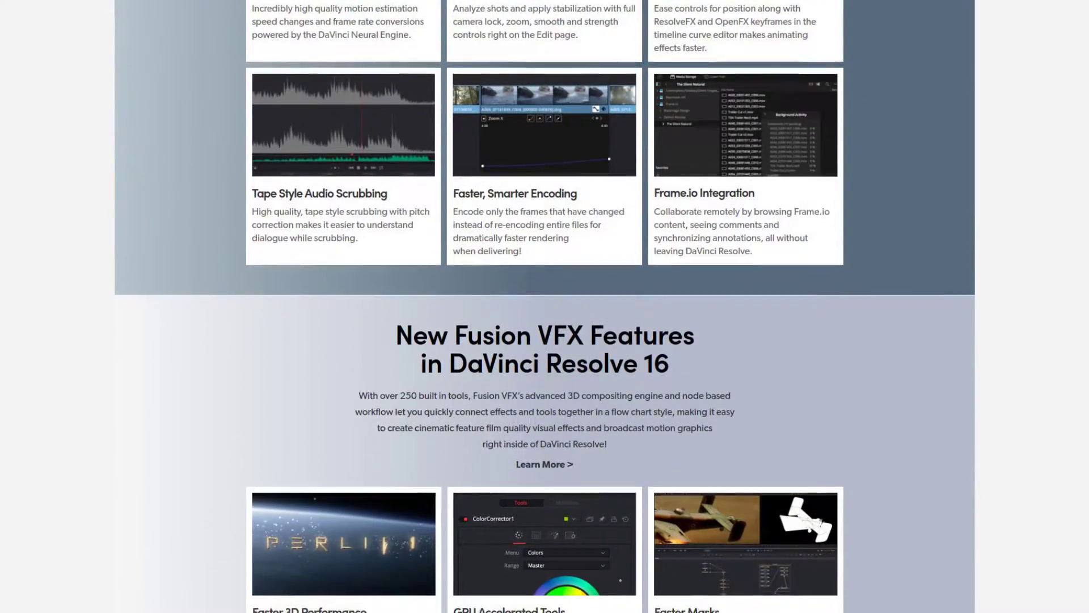
scroll(down, 3)
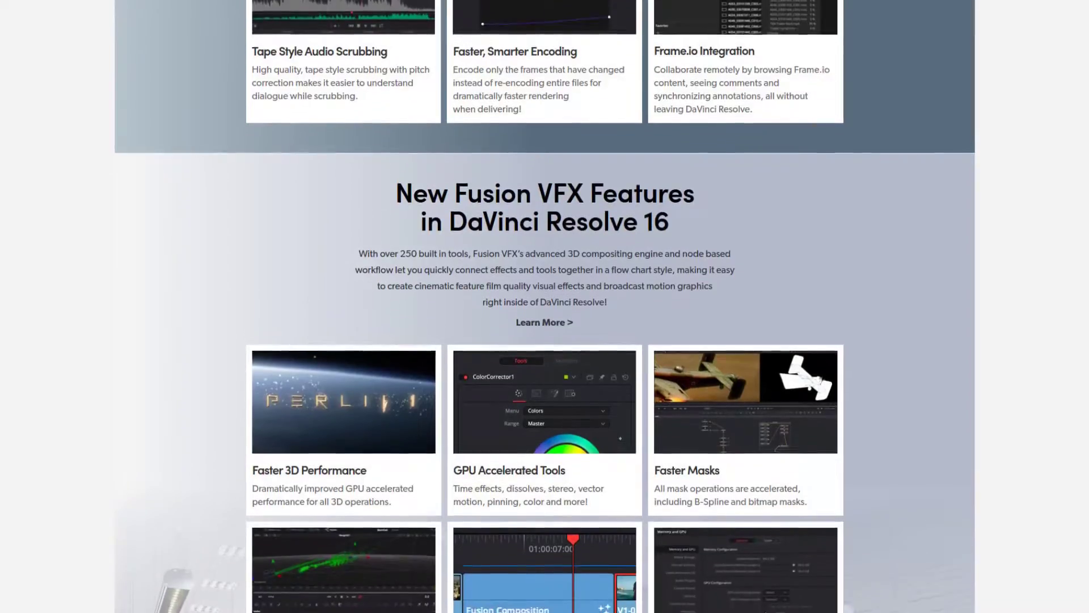
scroll(down, 3)
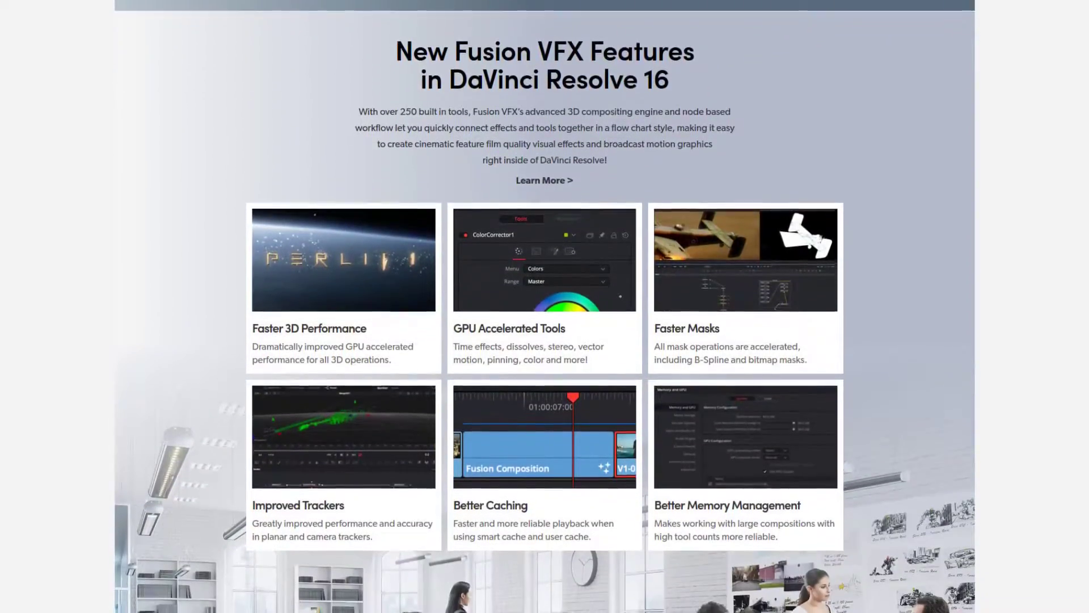
scroll(down, 3)
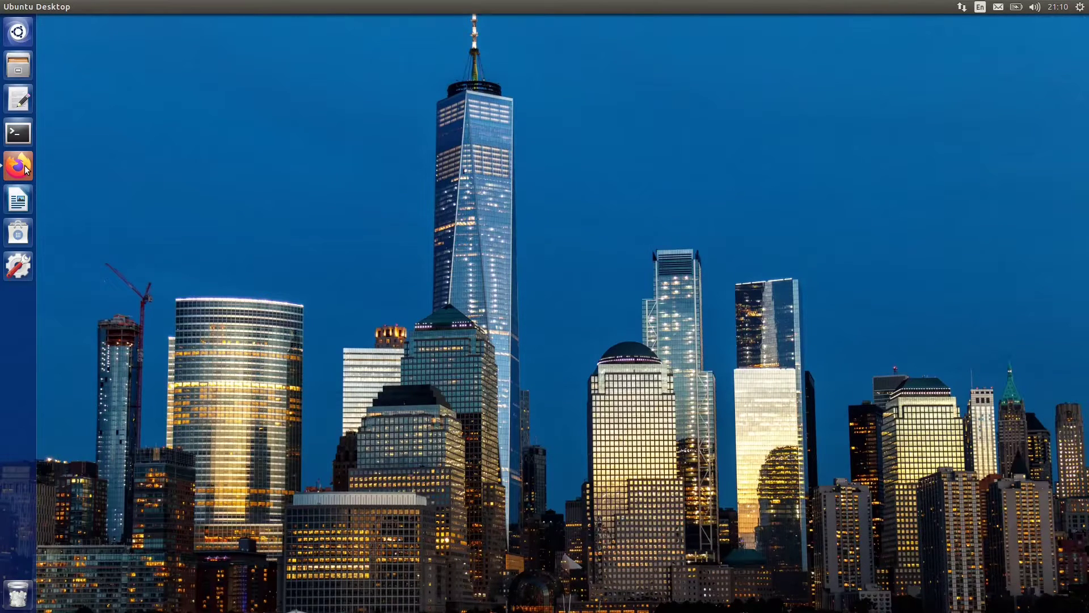
- Search 'davinci resolve' in Firefox and open the Blackmagic Design DaVinci Resolve 16 result
click(17, 165)
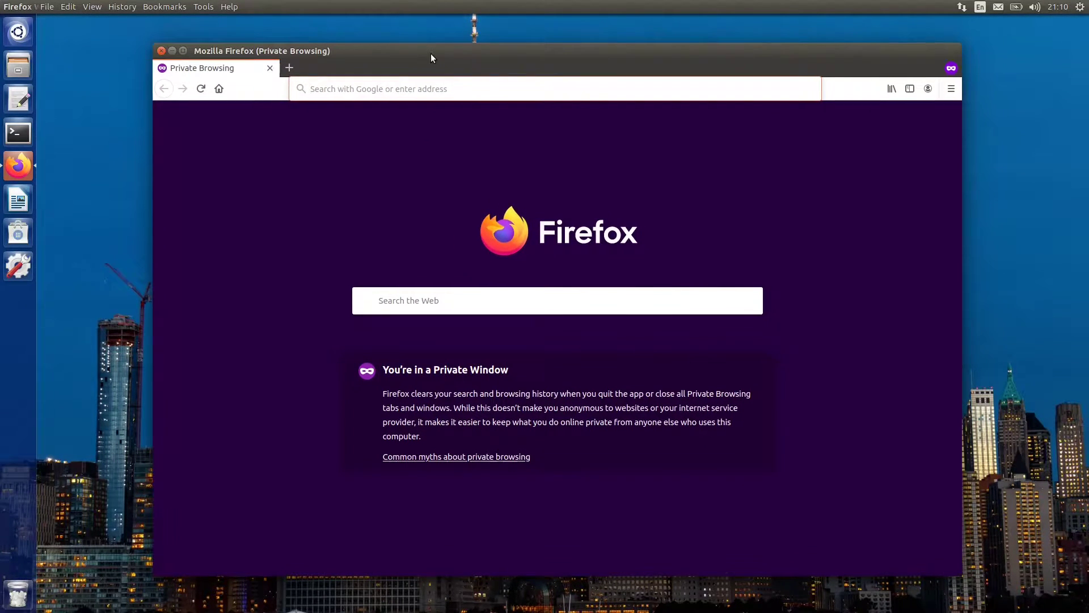
text(davinci re)
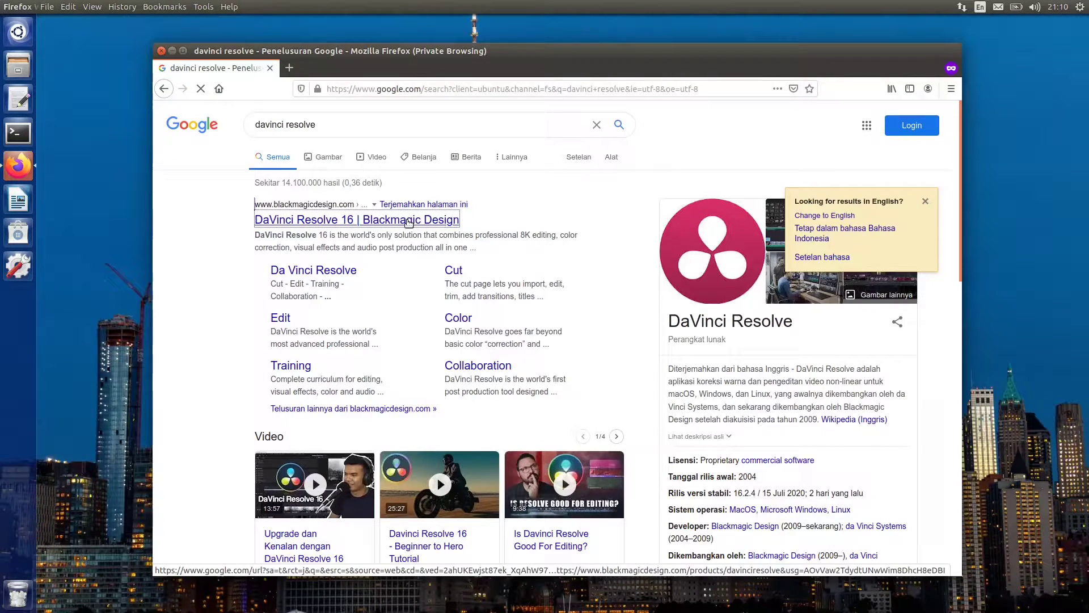
click(356, 219)
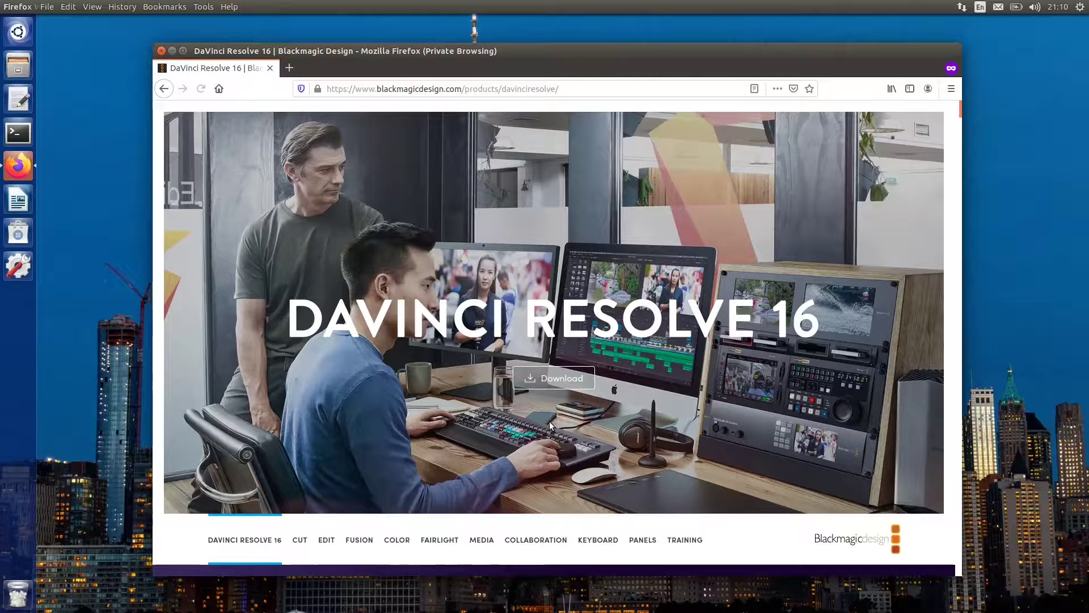
mouse_move(554, 378)
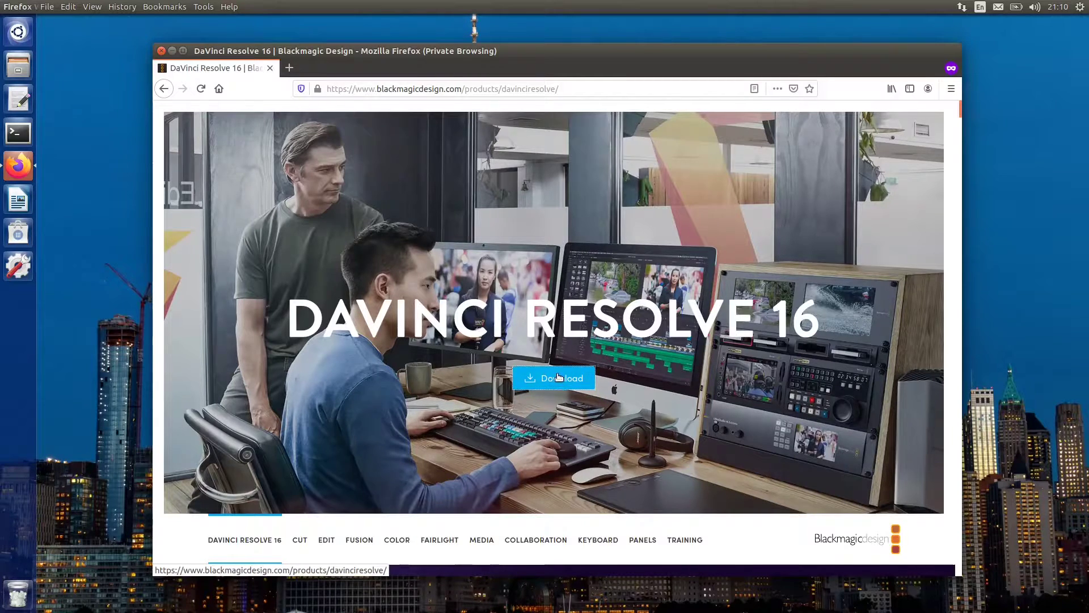
click(554, 378)
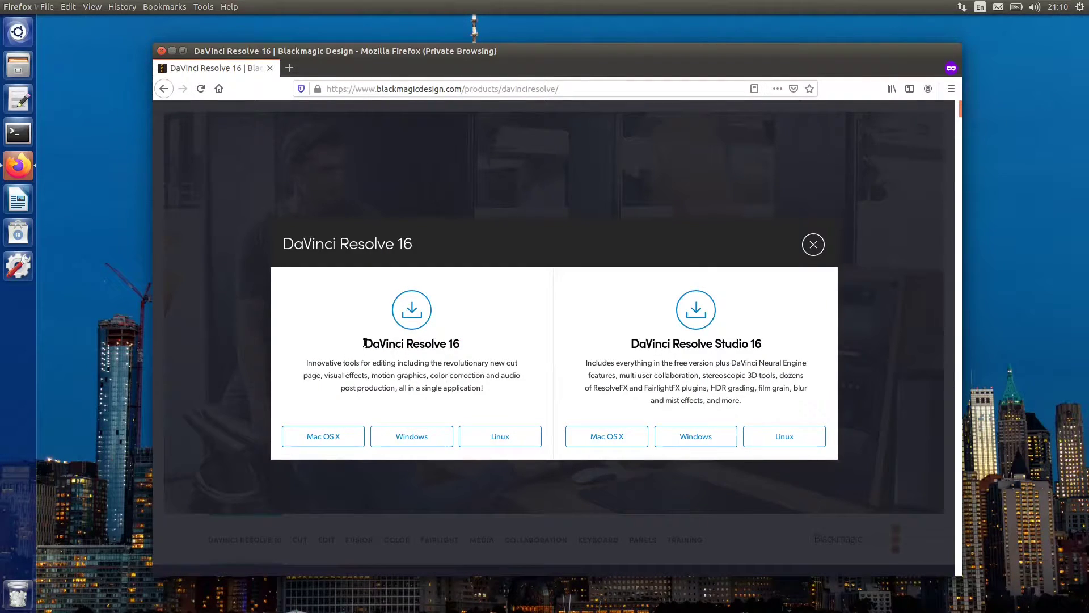
double_click(696, 343)
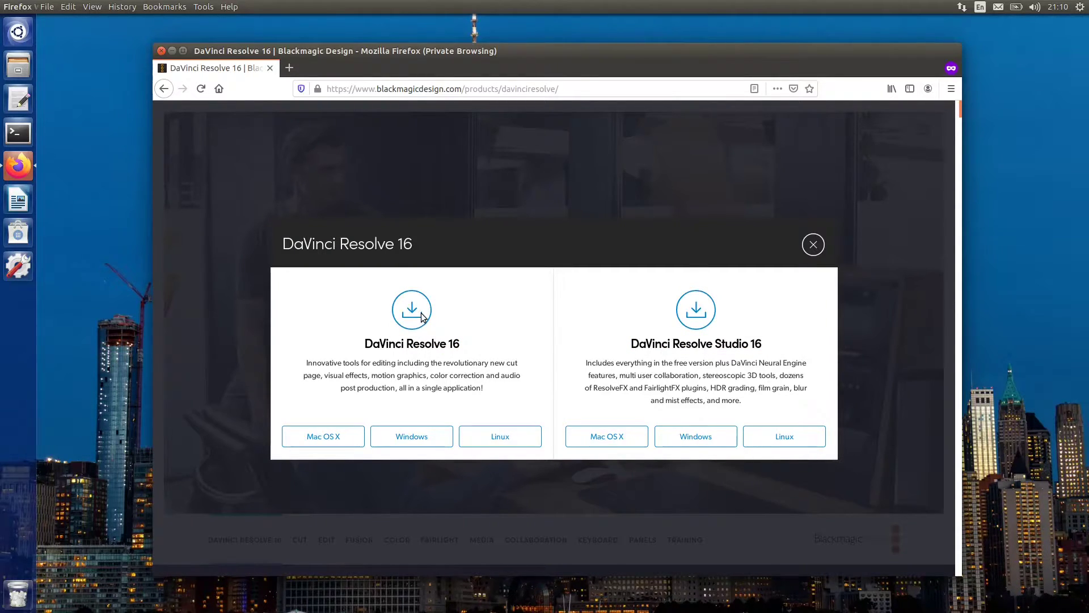
click(813, 244)
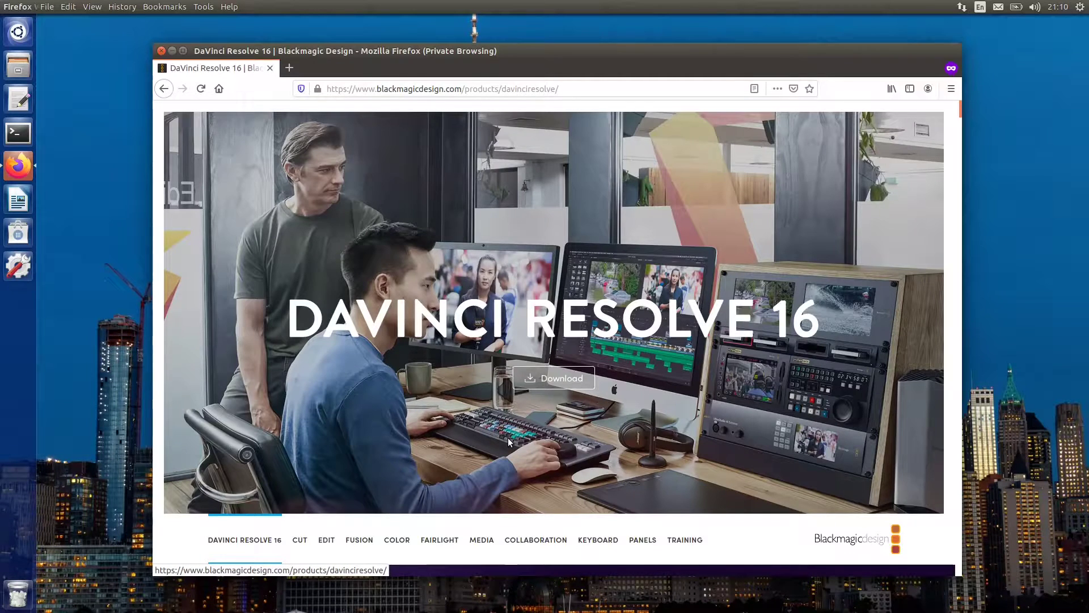
click(553, 378)
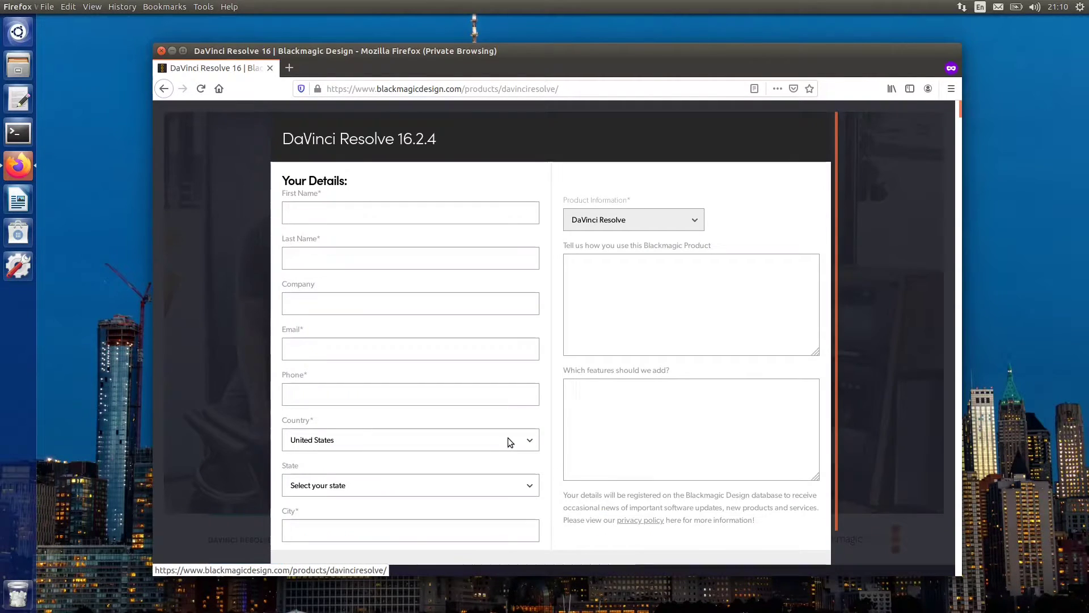
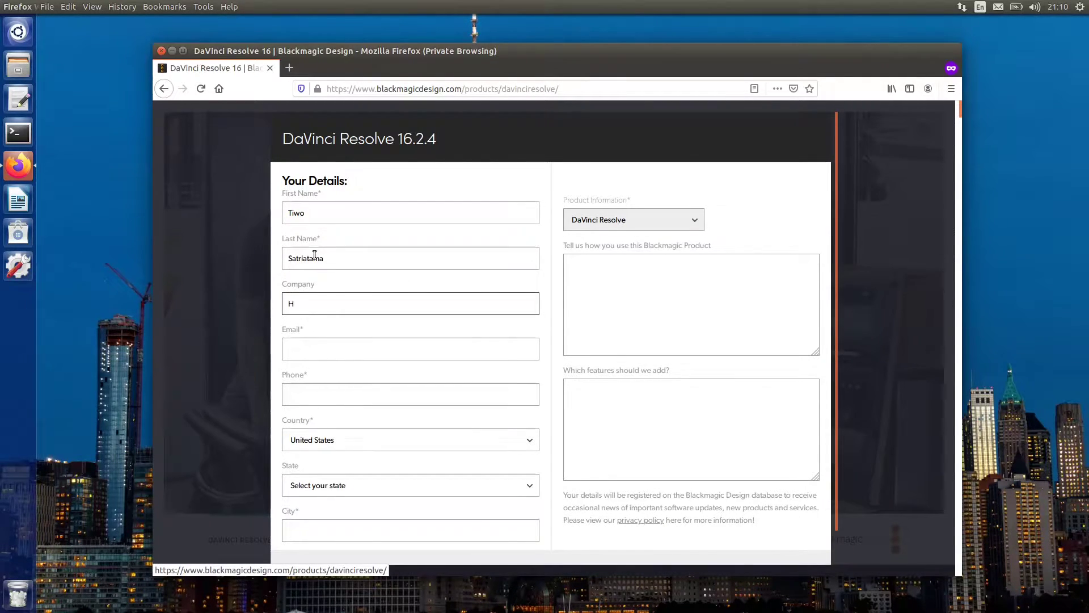
text(emm)
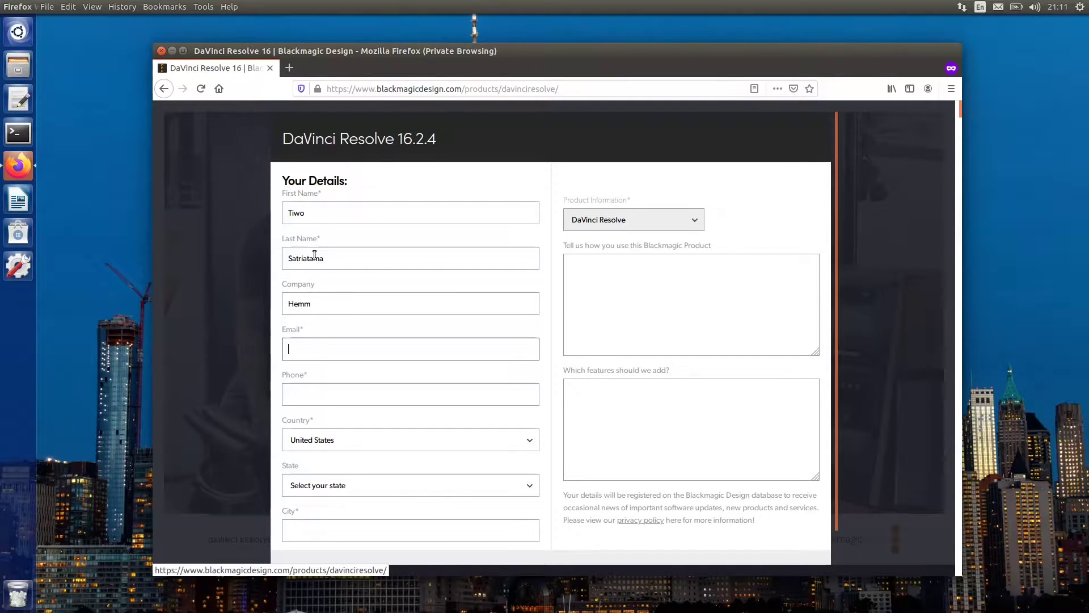
text(emailngarang@)
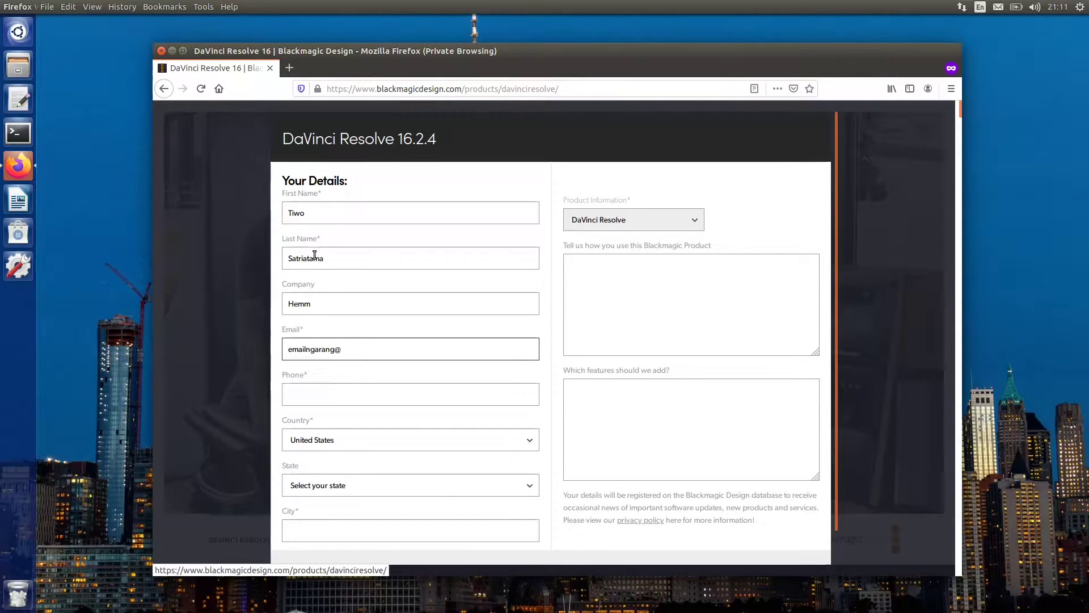
text(mbuh.com)
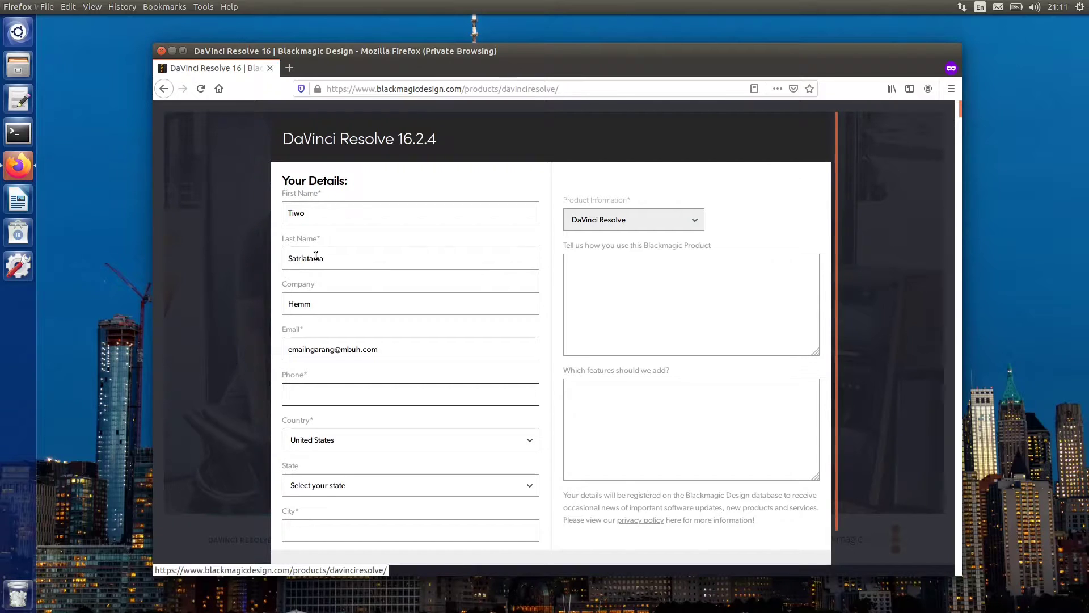
text(08123456789)
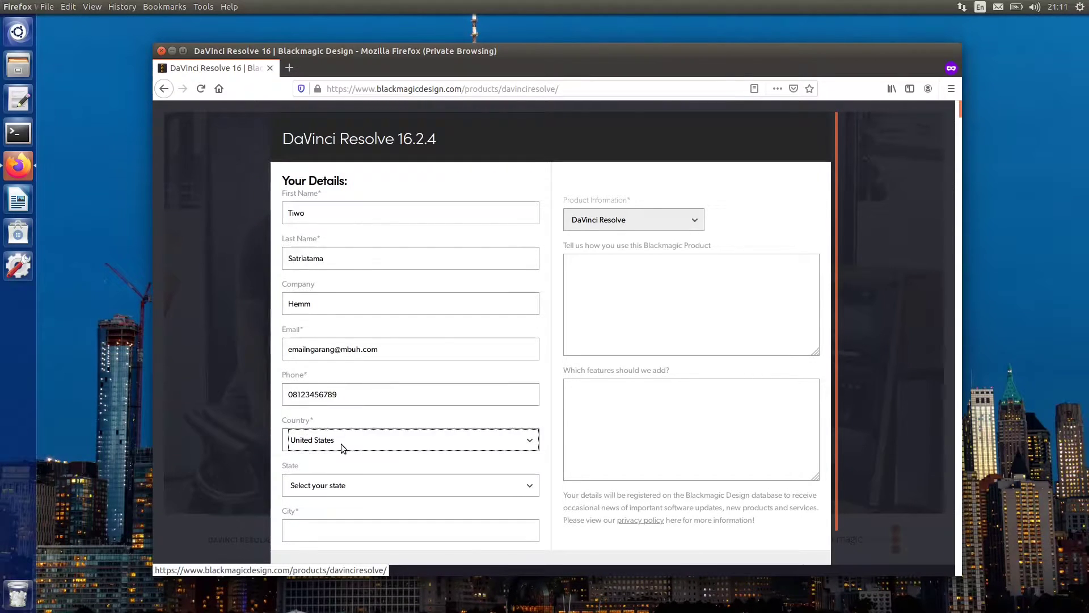
- Set country to Indonesia, state to Central and city to Karep-karep
click(409, 439)
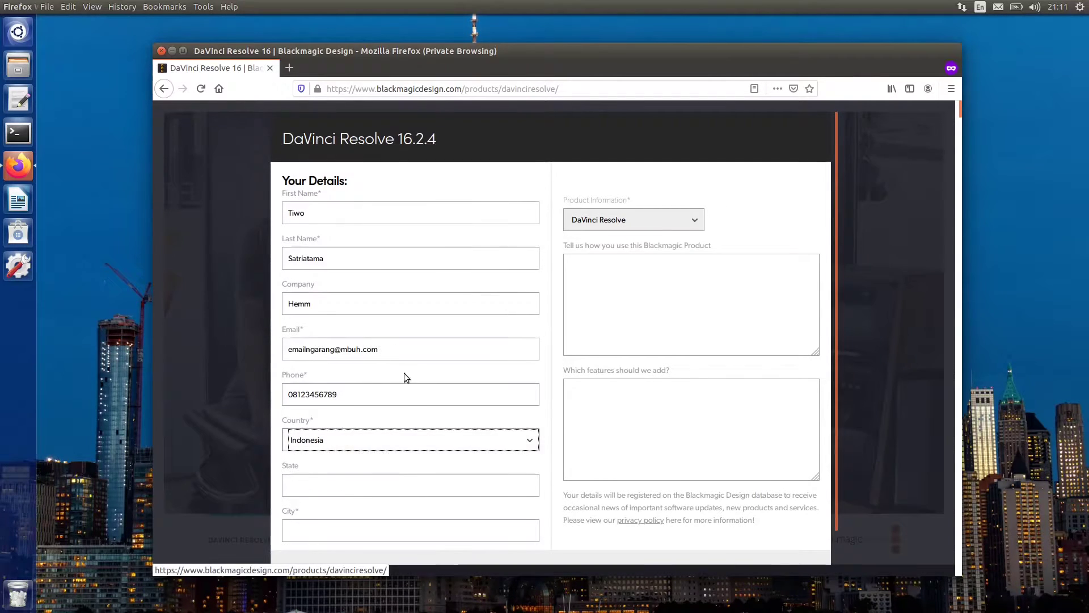
text(Cen)
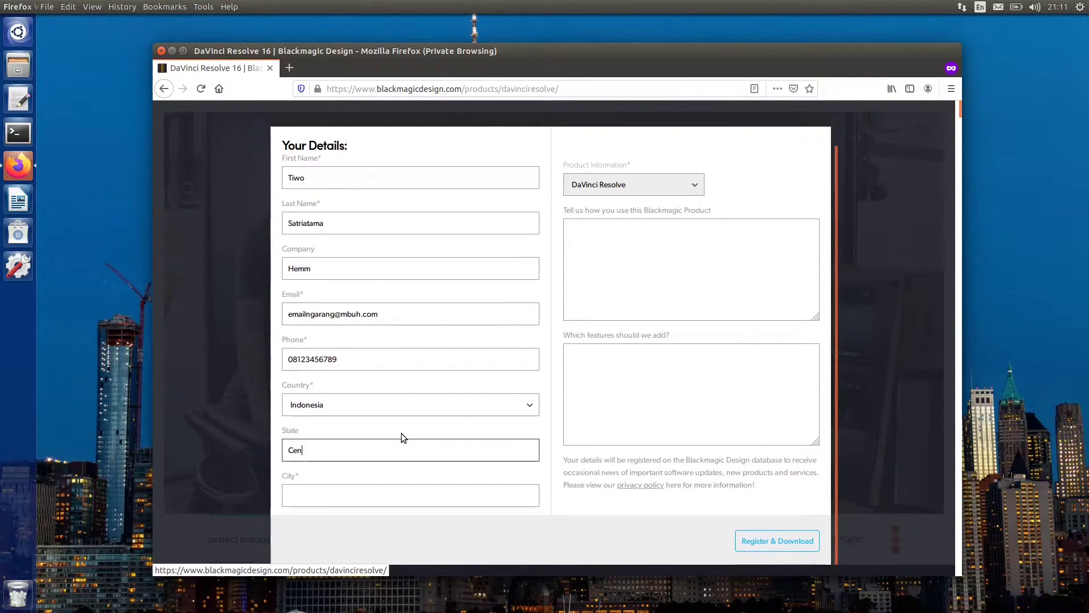
text(tral)
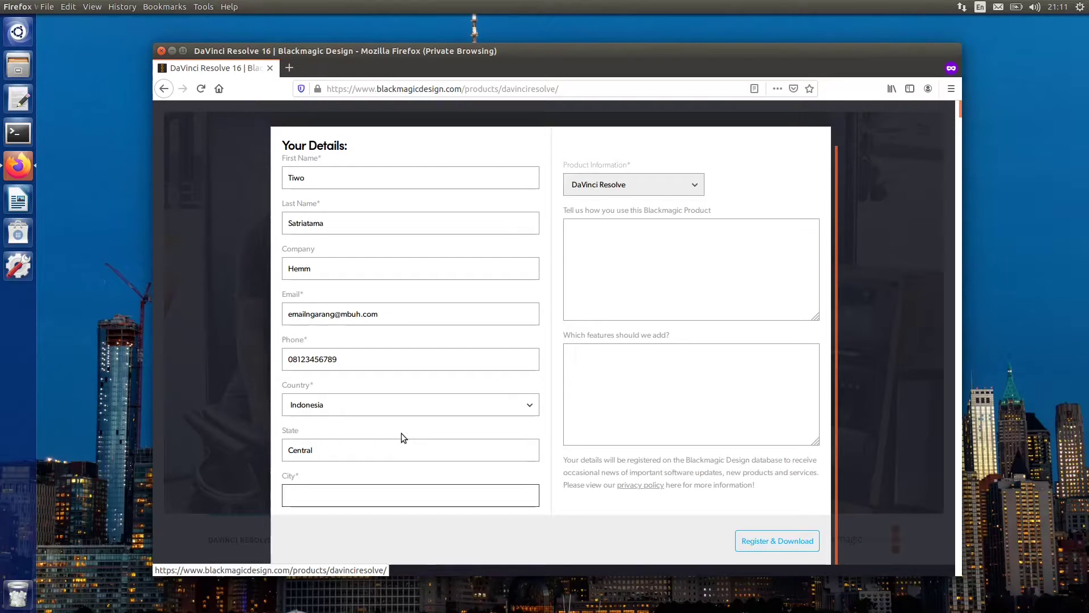
text(Karep)
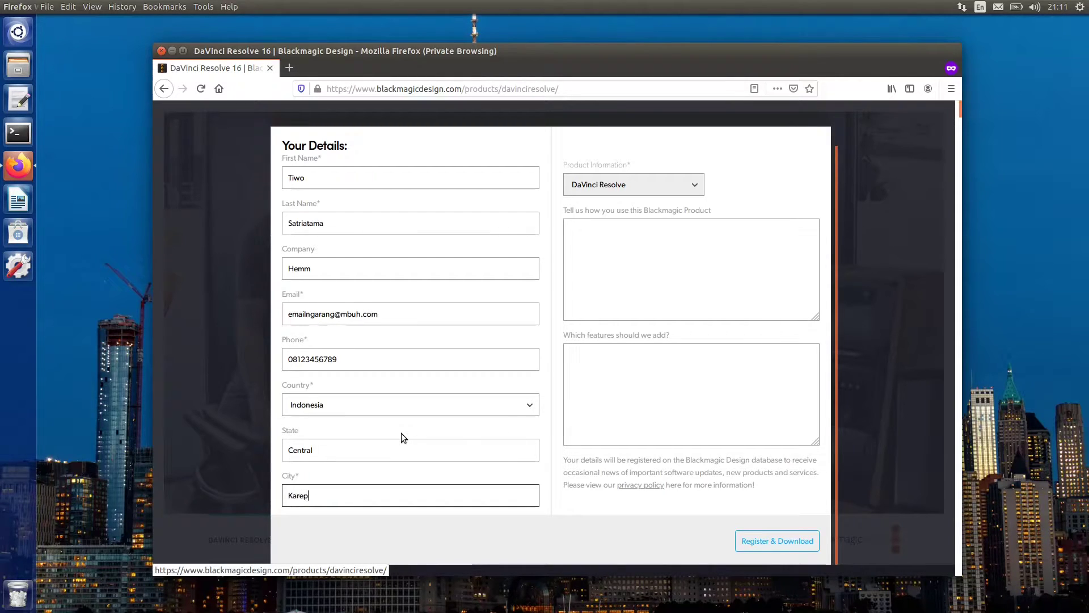
text(-karep)
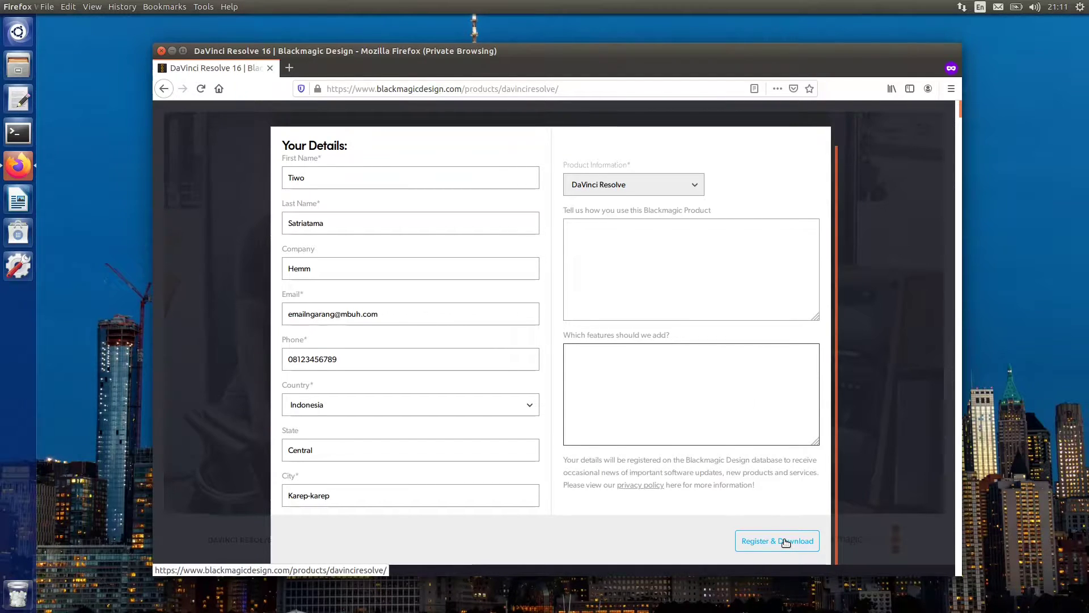
- Submit the registration and save the 1.2 GB DaVinci_Resolve_16.2.4_Linux.zip to disk
click(777, 541)
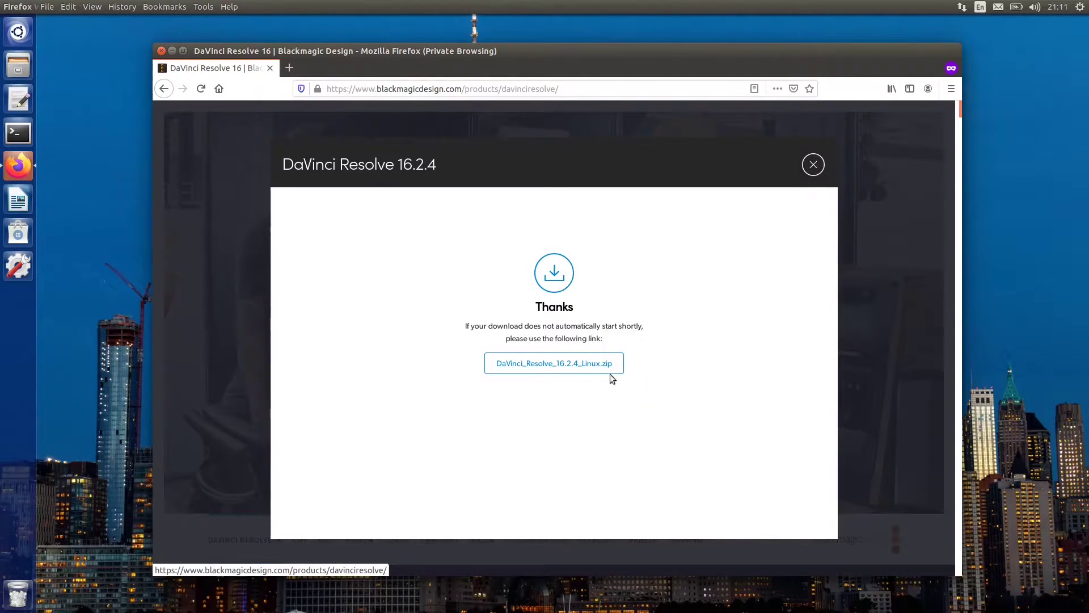
click(553, 362)
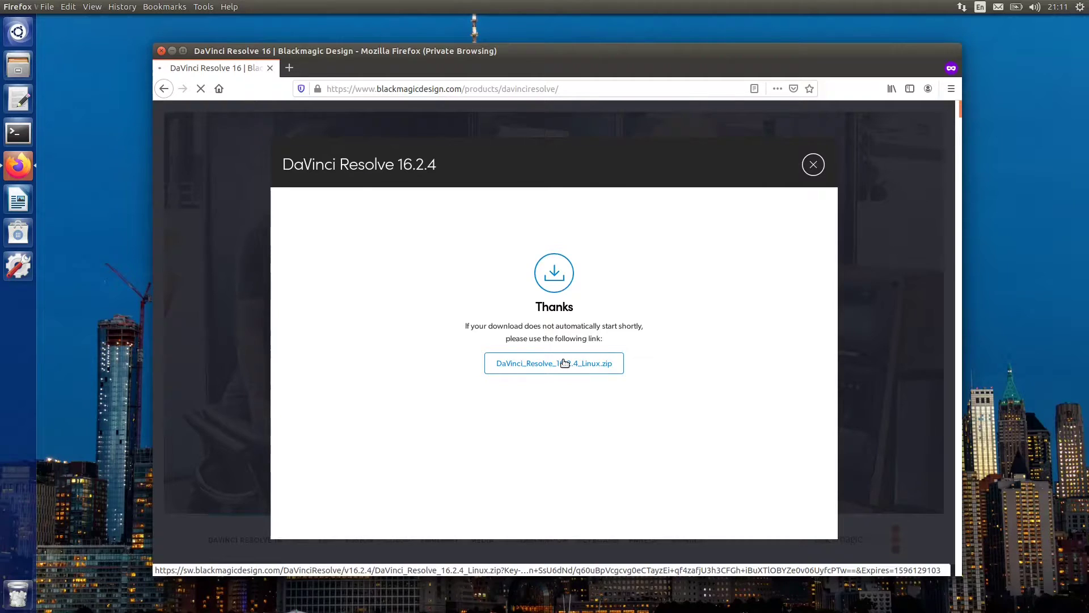
click(553, 363)
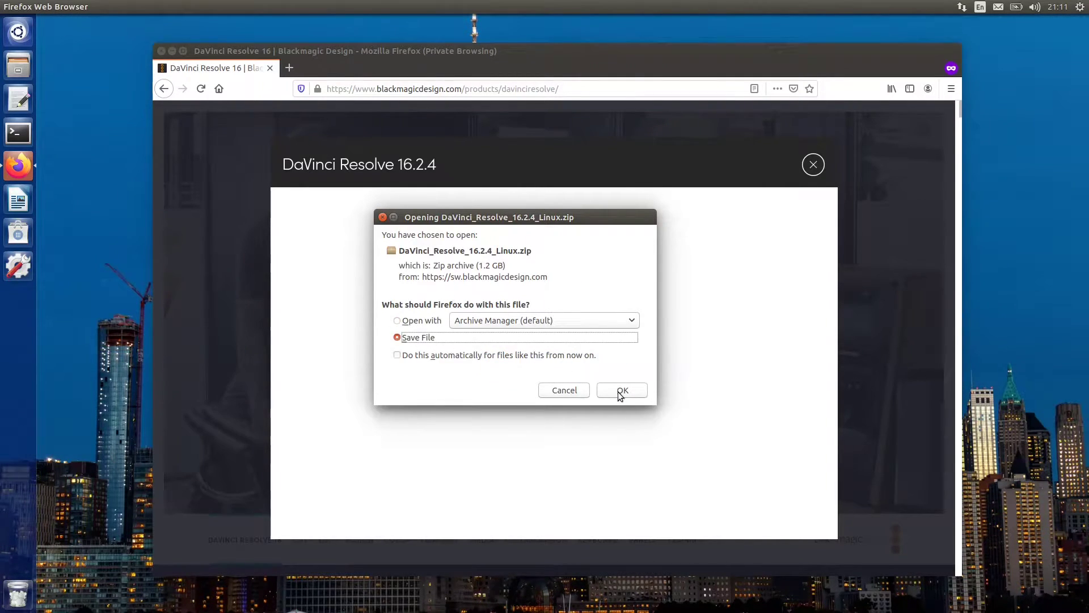
click(620, 389)
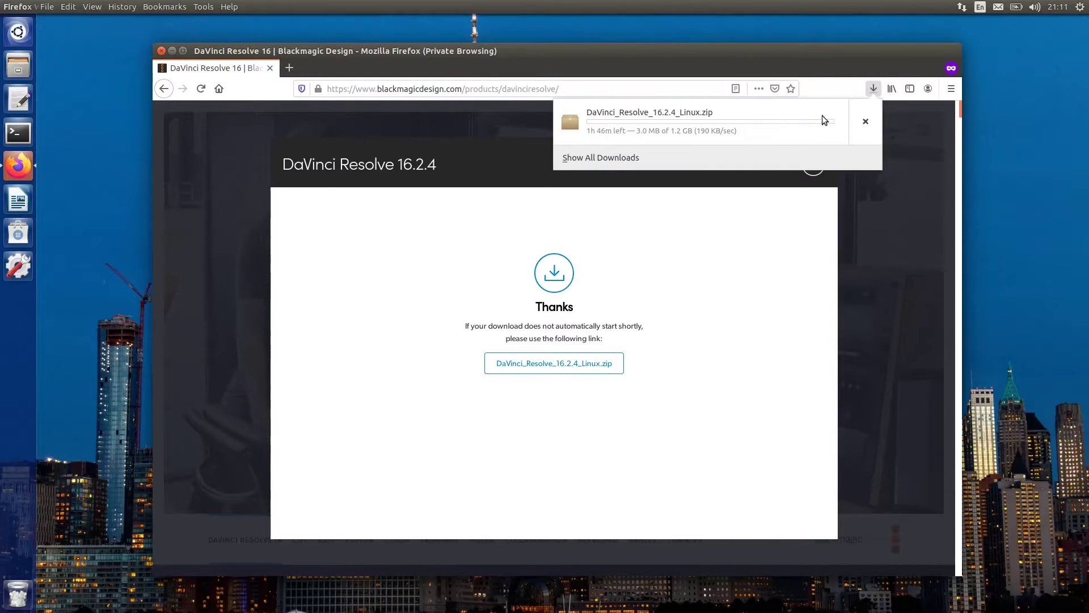
mouse_move(699, 125)
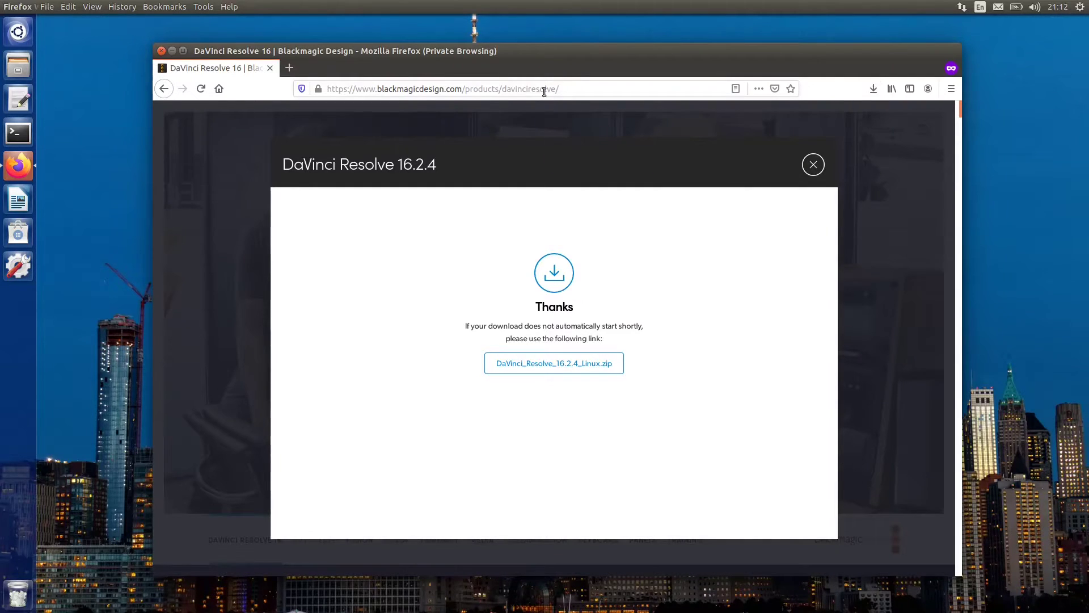
- Open danieltufvesson.com in a new tab and scroll to the All MakeResolveDeb versions list
click(289, 68)
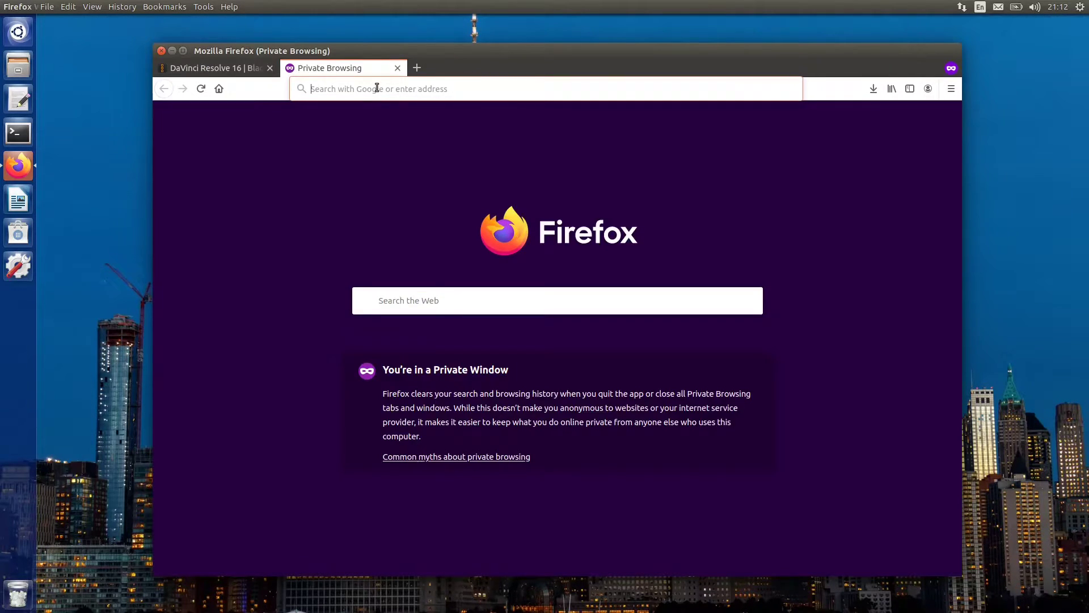
text(danieltufvesson.com/makeresolvedeb)
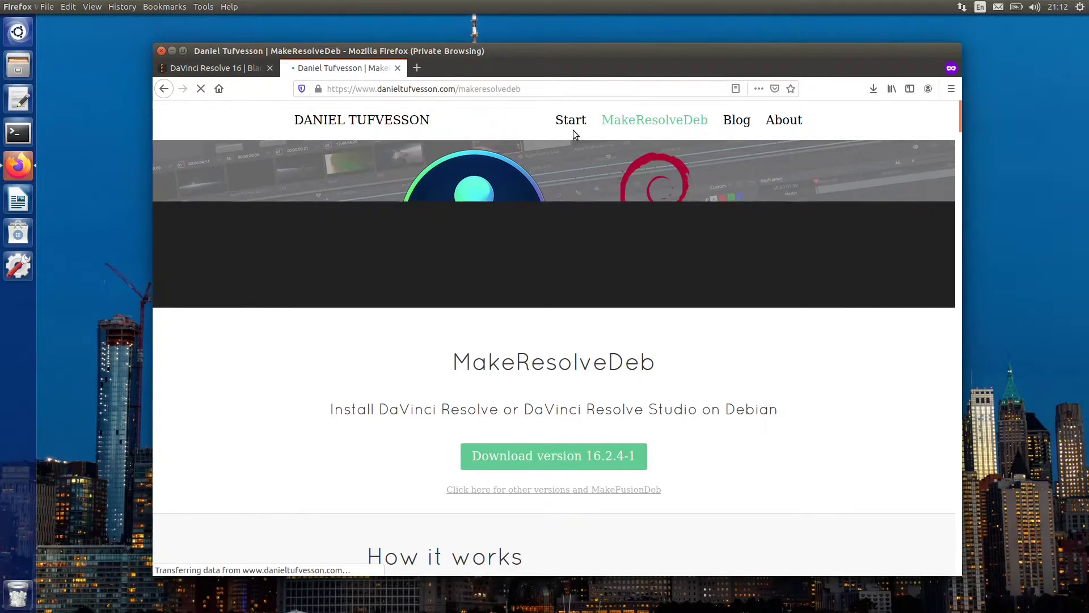
mouse_move(677, 475)
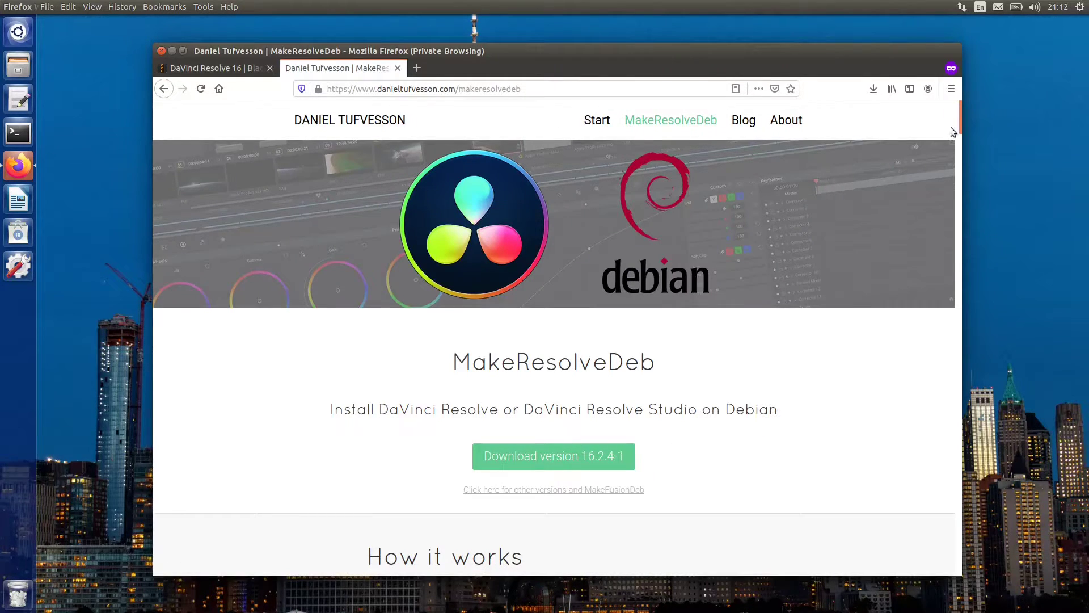
scroll(down, 3)
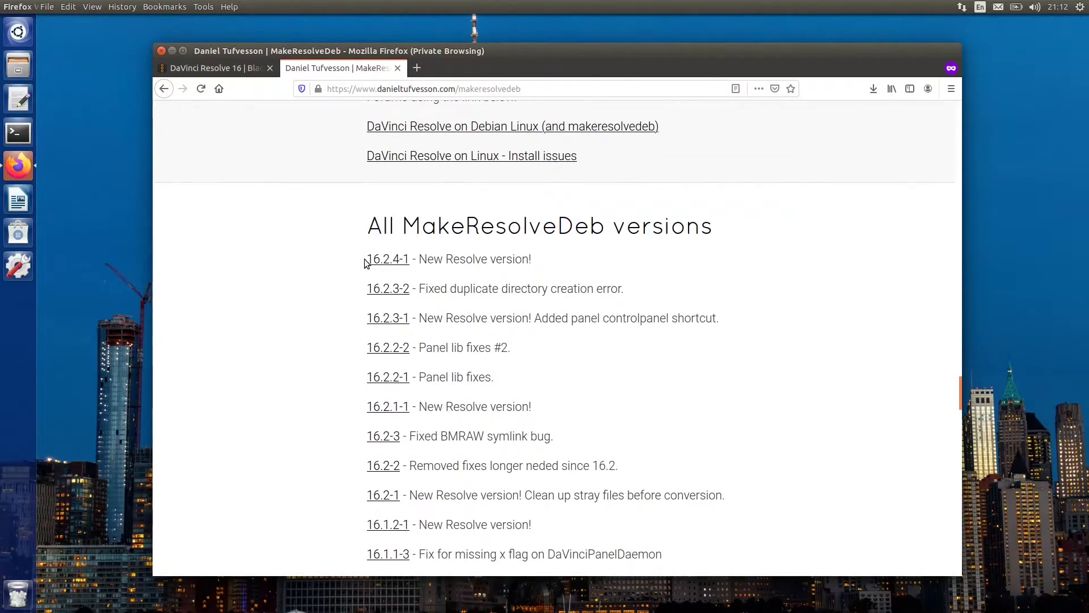
mouse_move(386, 333)
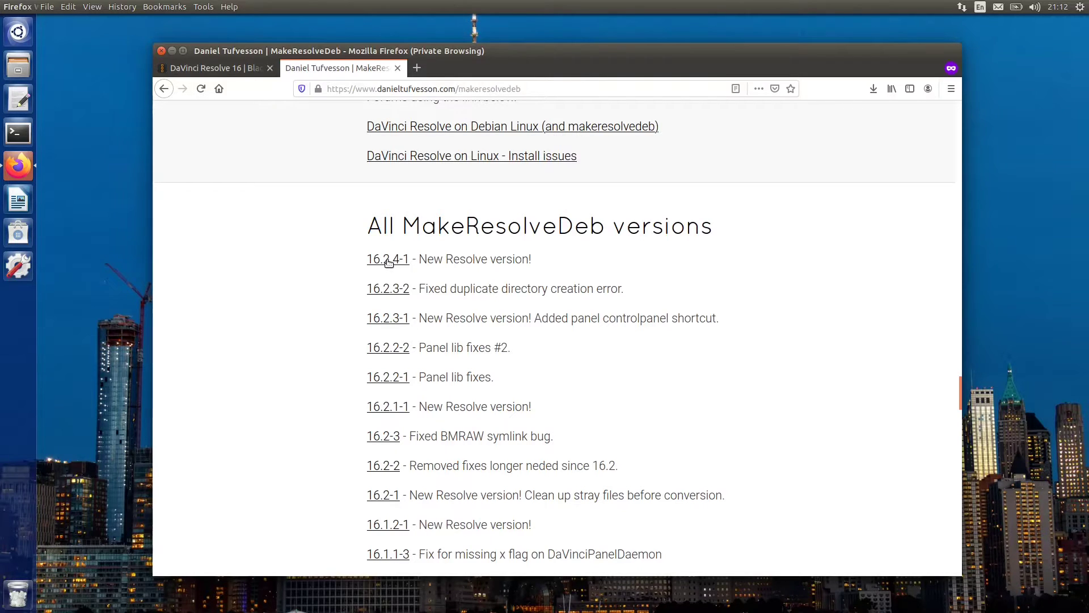
- Save makeresolvedeb_16.2.4-1.sh.tar.gz from the 16.2.4-1 version link
right_click(388, 258)
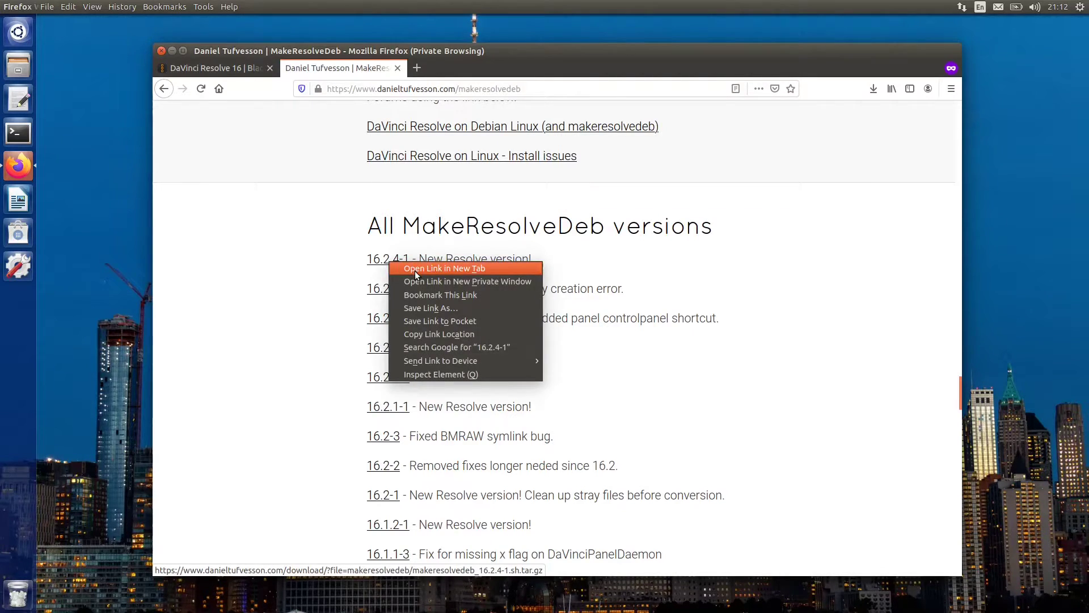
click(443, 268)
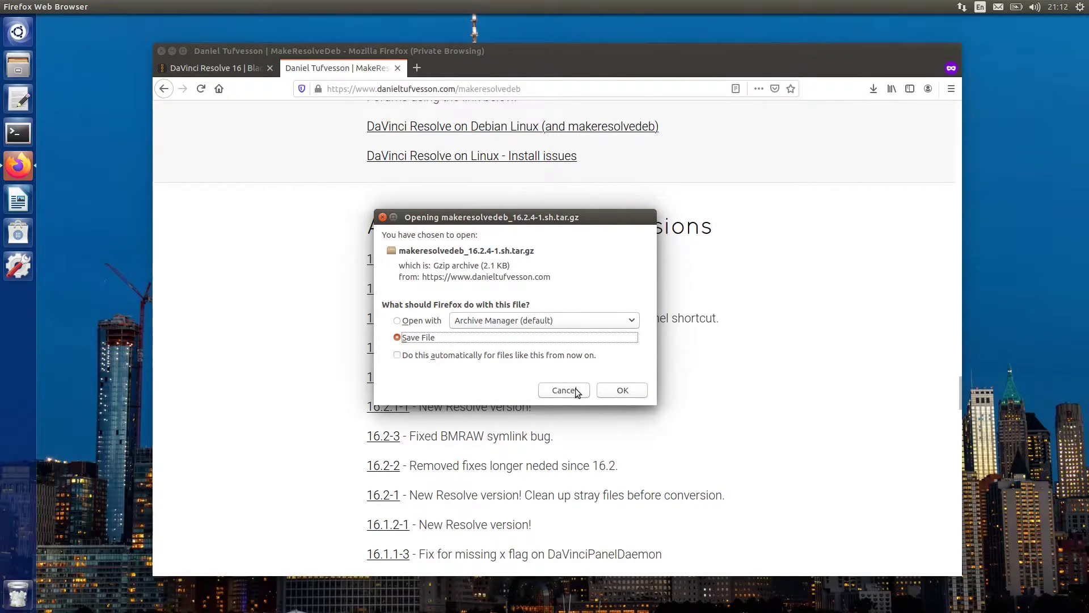
click(563, 389)
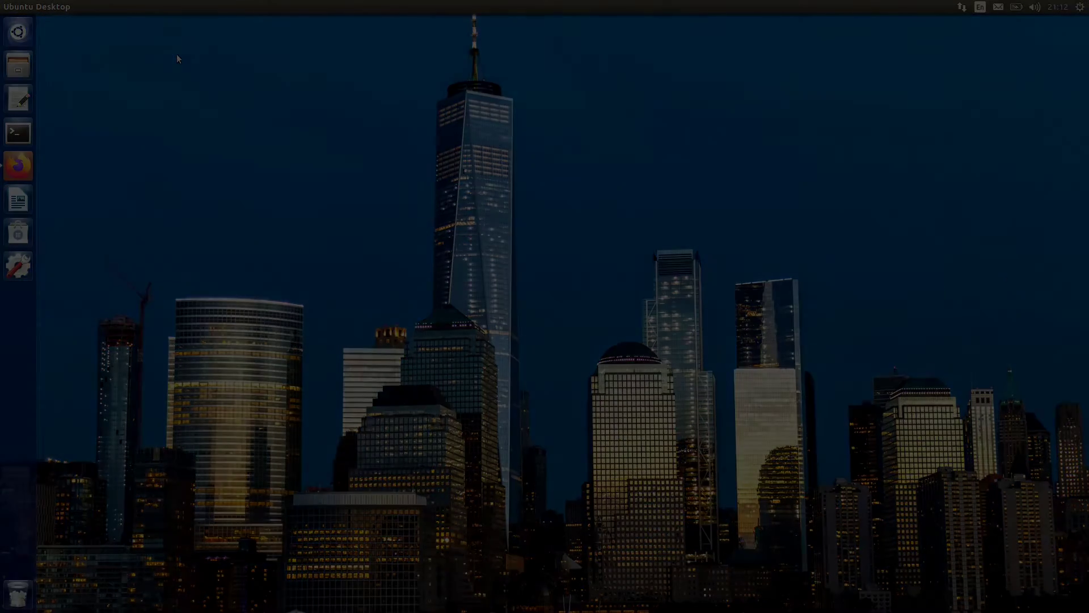
- In Files, select the Resolve zip and makeresolvedeb archive in Downloads/Davici Resolve for extraction
click(18, 64)
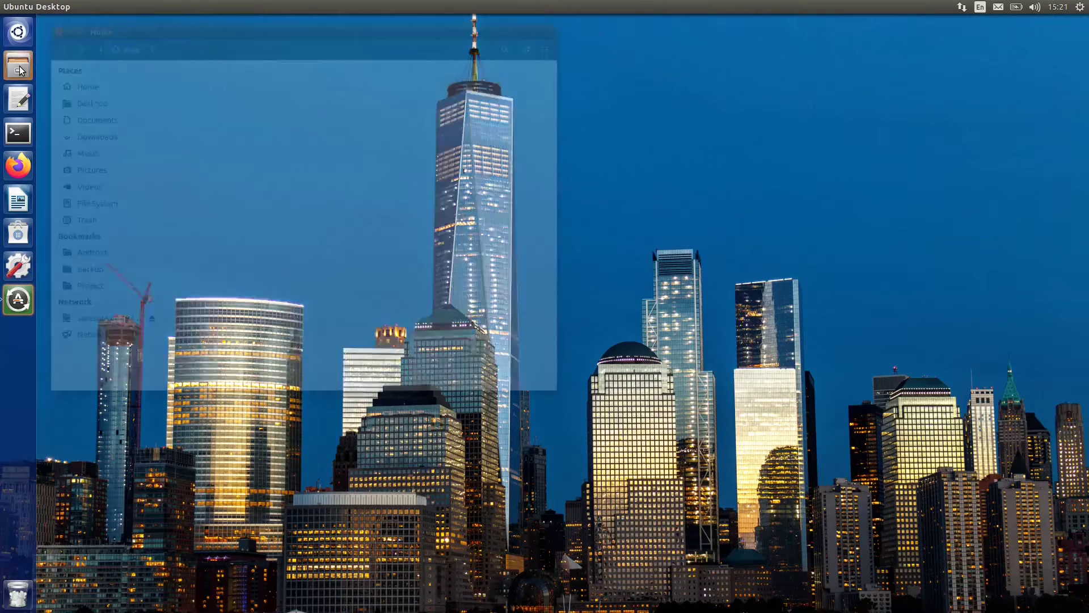
click(18, 66)
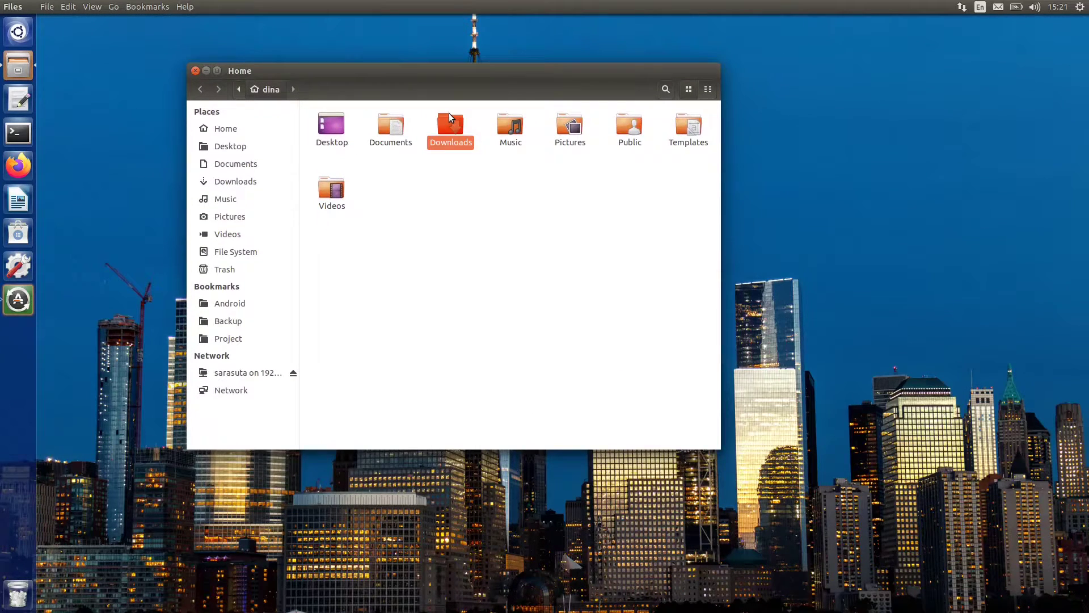
double_click(450, 125)
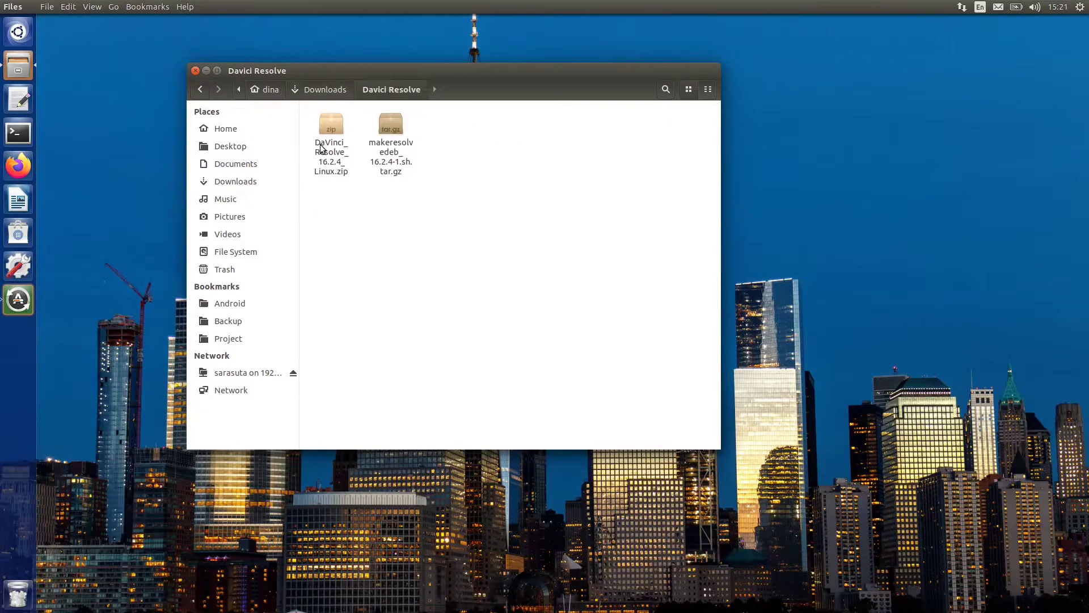
click(330, 139)
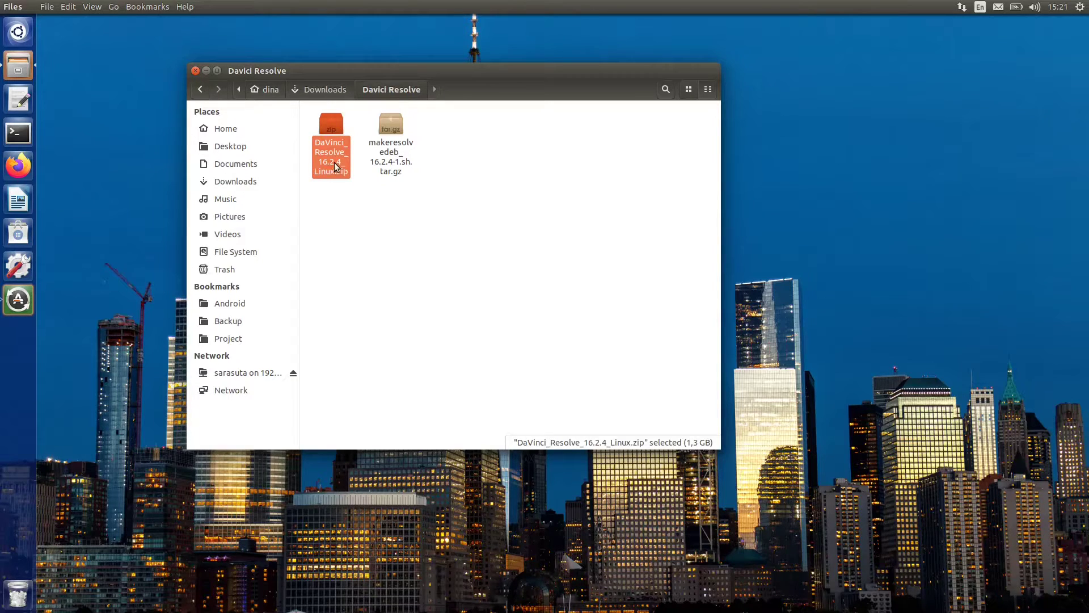
click(391, 146)
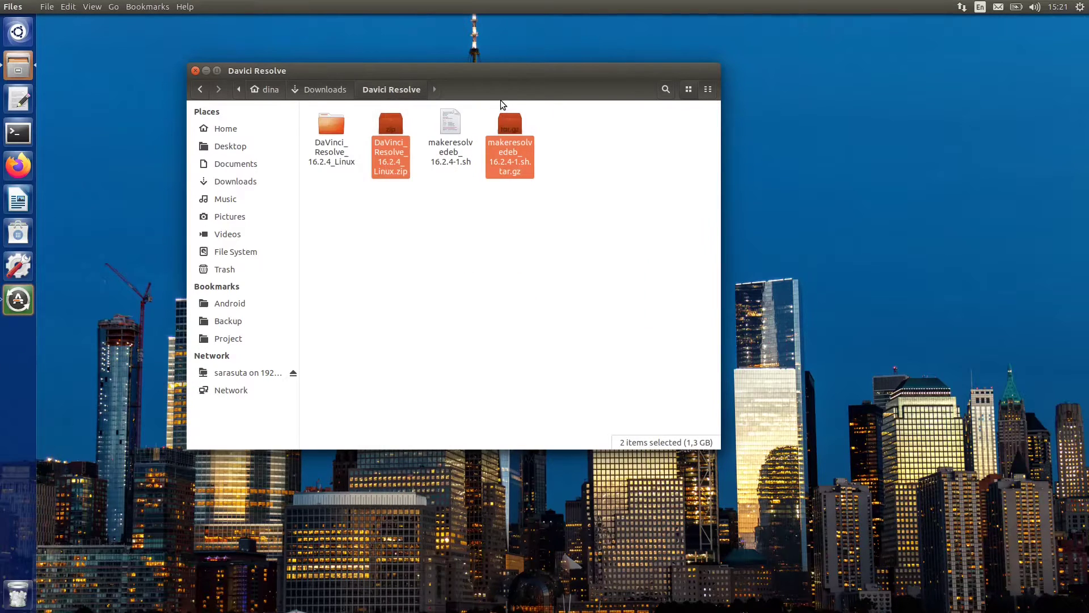
- Move makeresolvedeb_16.2.4-1.sh into DaVinci_Resolve_16.2.4_Linux and open a terminal there
click(450, 129)
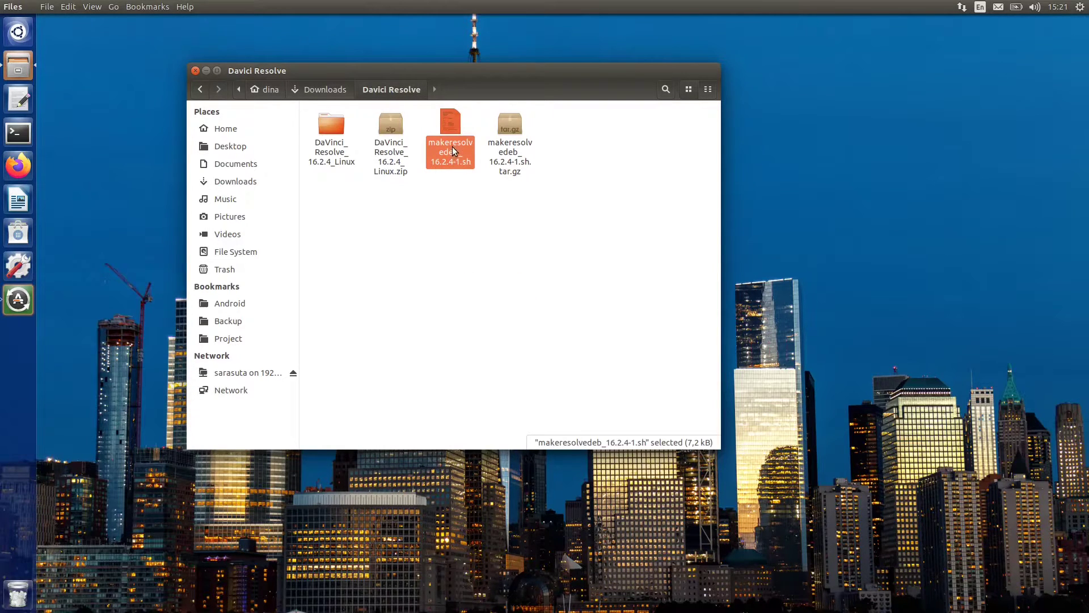
right_click(450, 132)
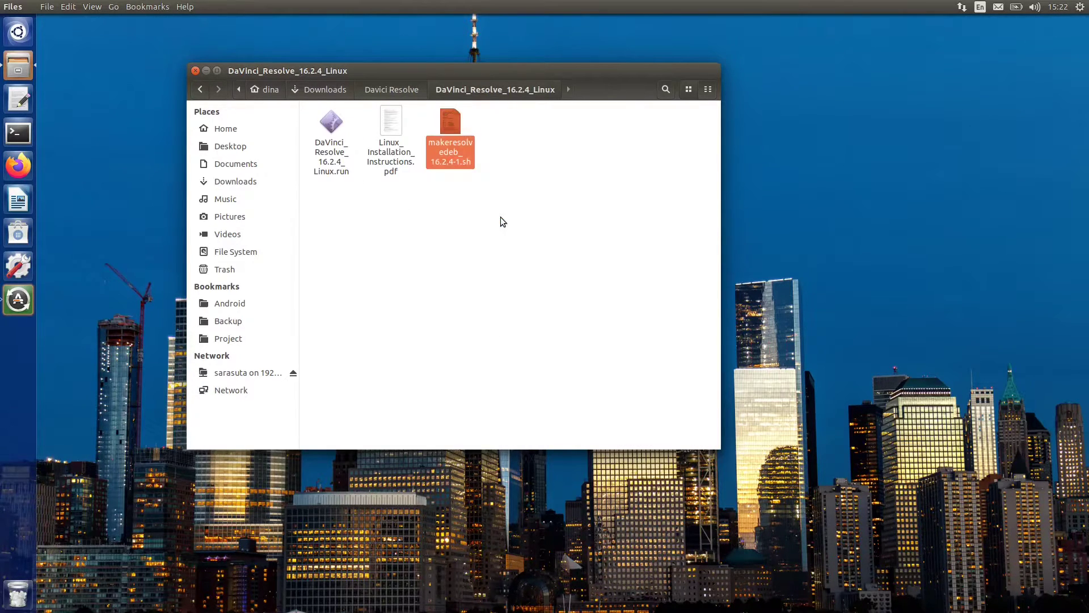
key(ctrl+a)
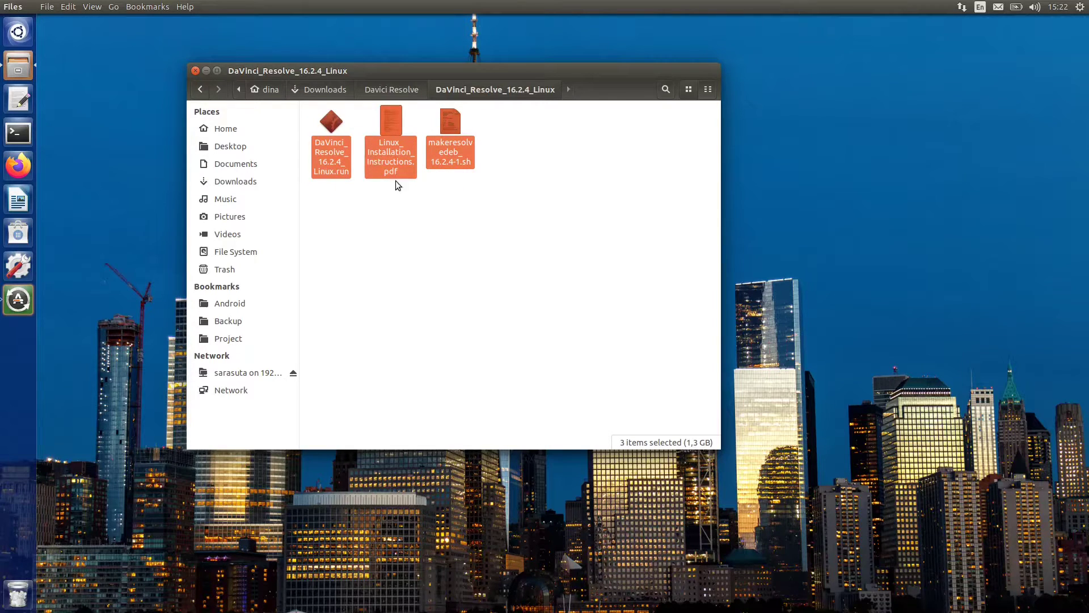
click(443, 240)
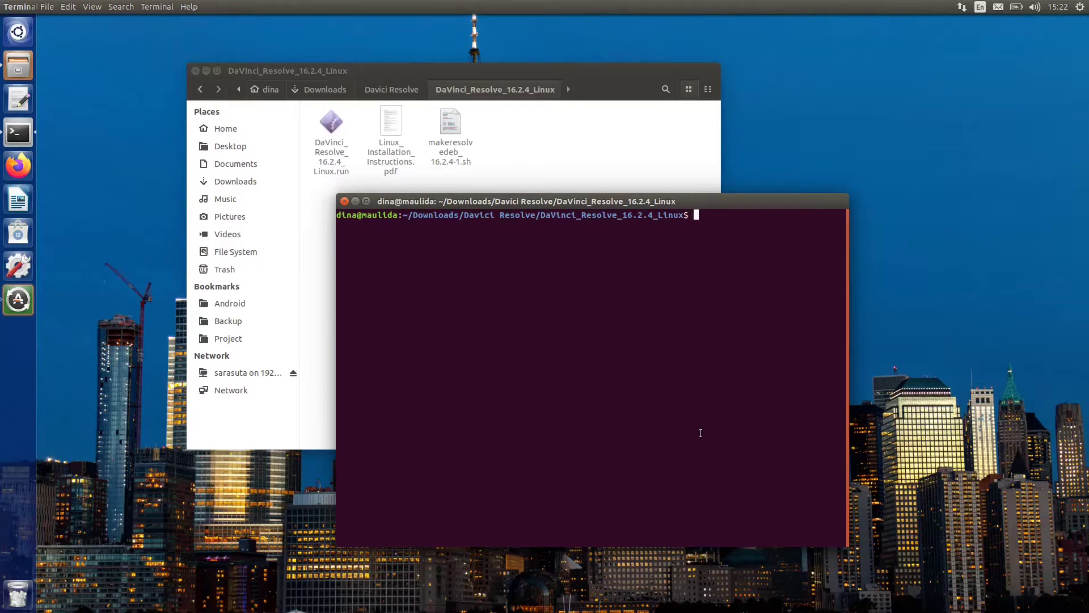
- Install libssl1.1, ocl-icd-opencl-dev, fakeroot and xorriso via sudo apt, confirming with password and y
text(sudo apt)
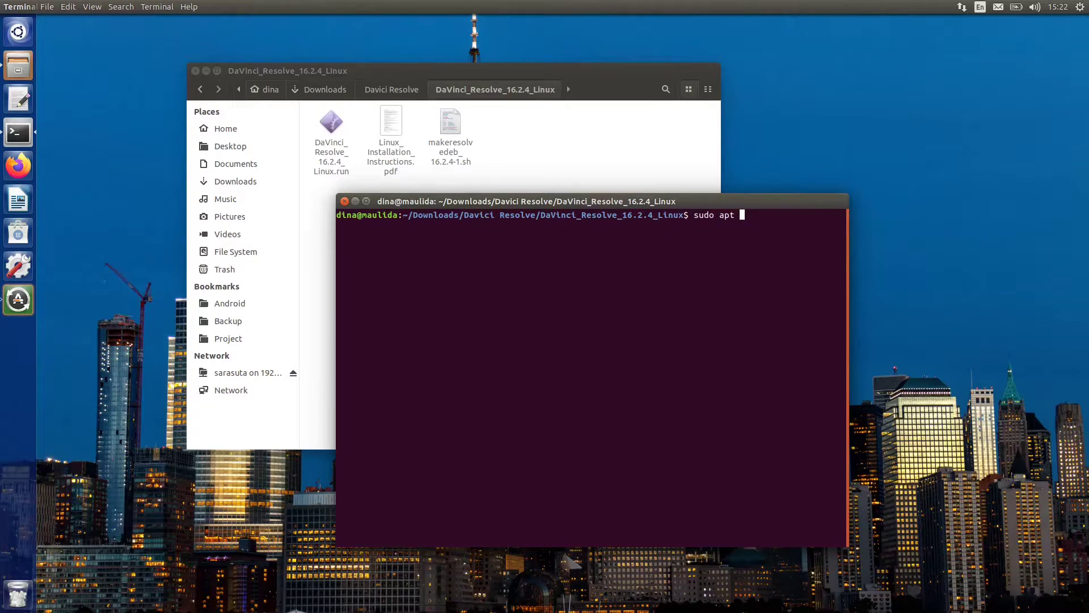
text(install libssl1)
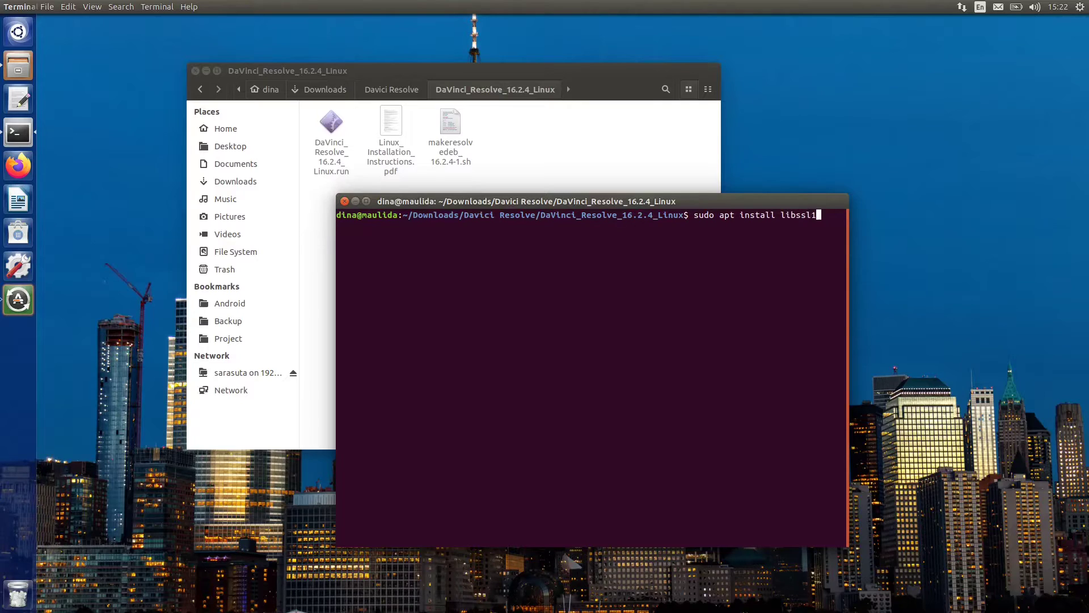
text(.1 oc)
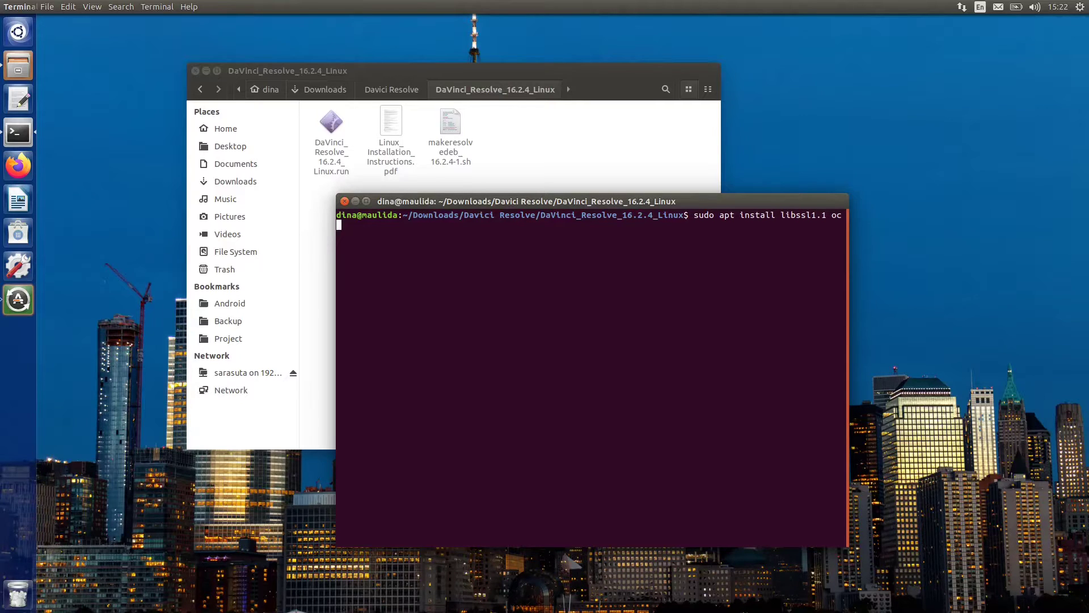
text(l-icd-opencl-dev fakeroot xorr)
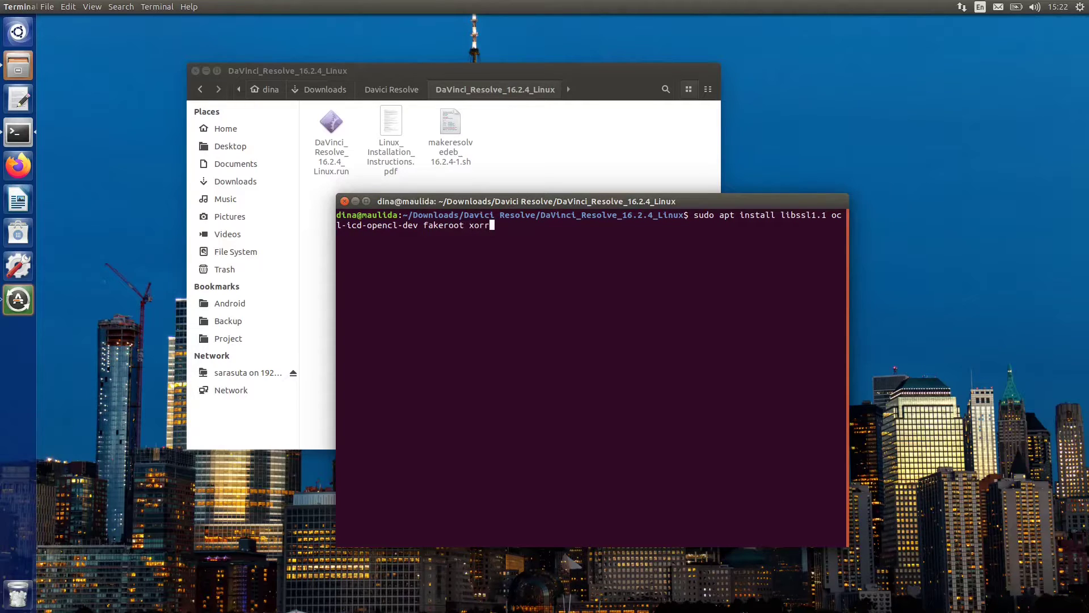
key(Return)
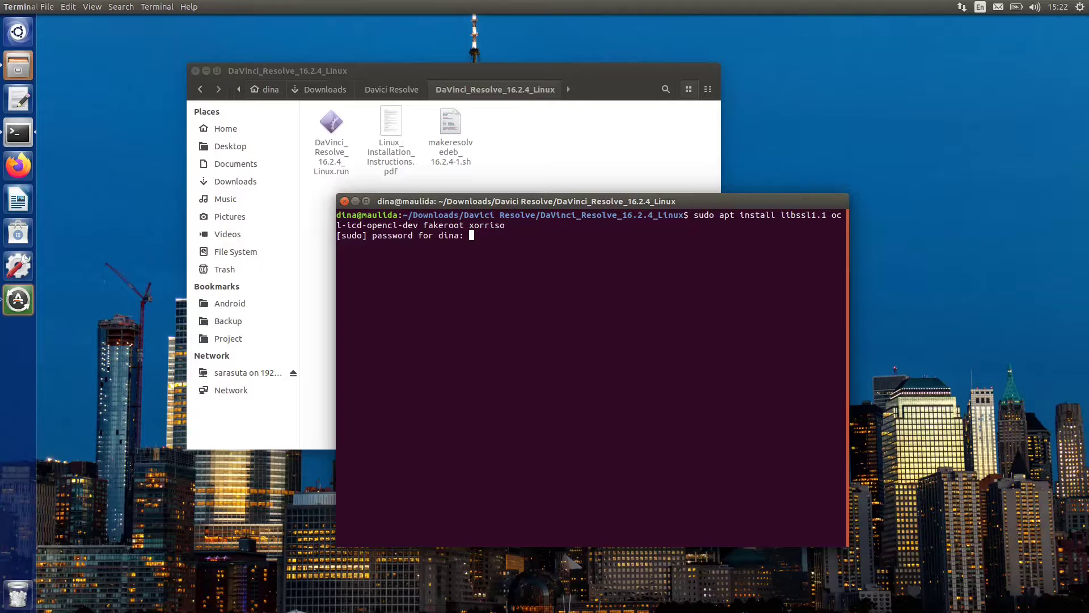
key(Return)
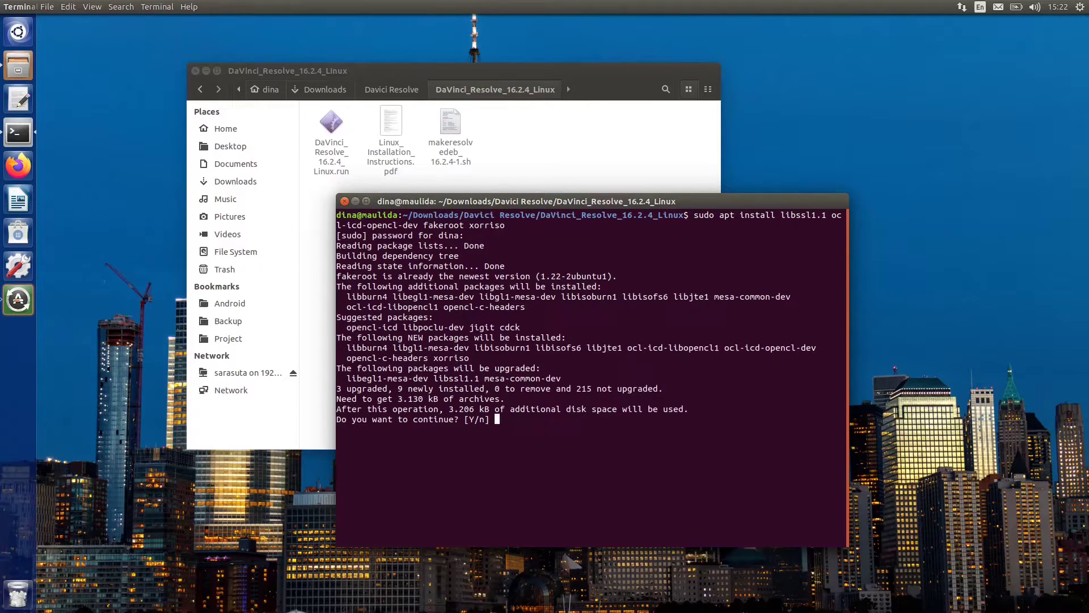
text(y)
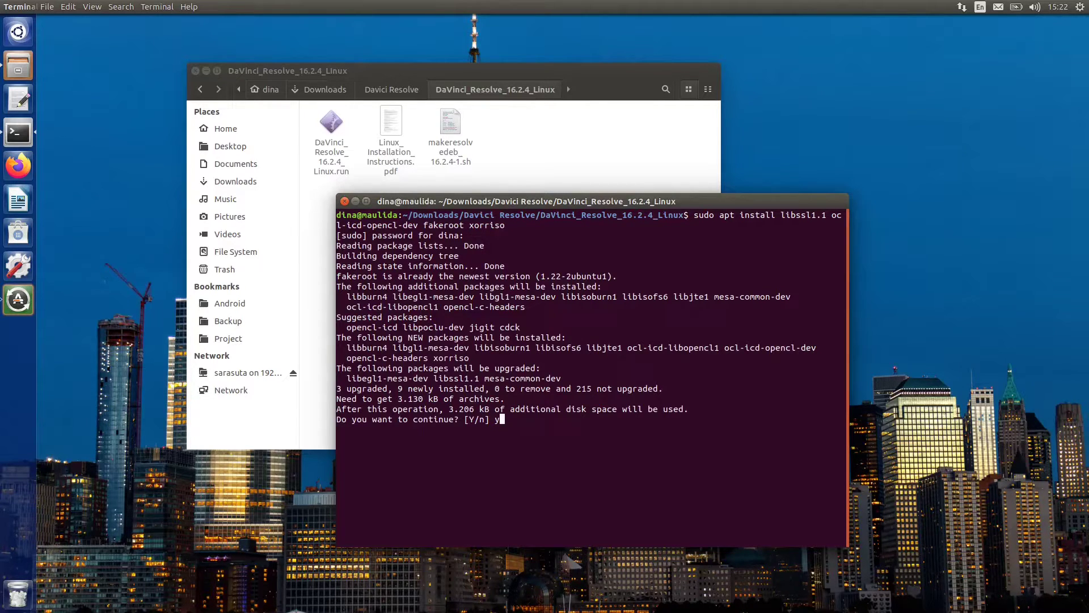
key(Return)
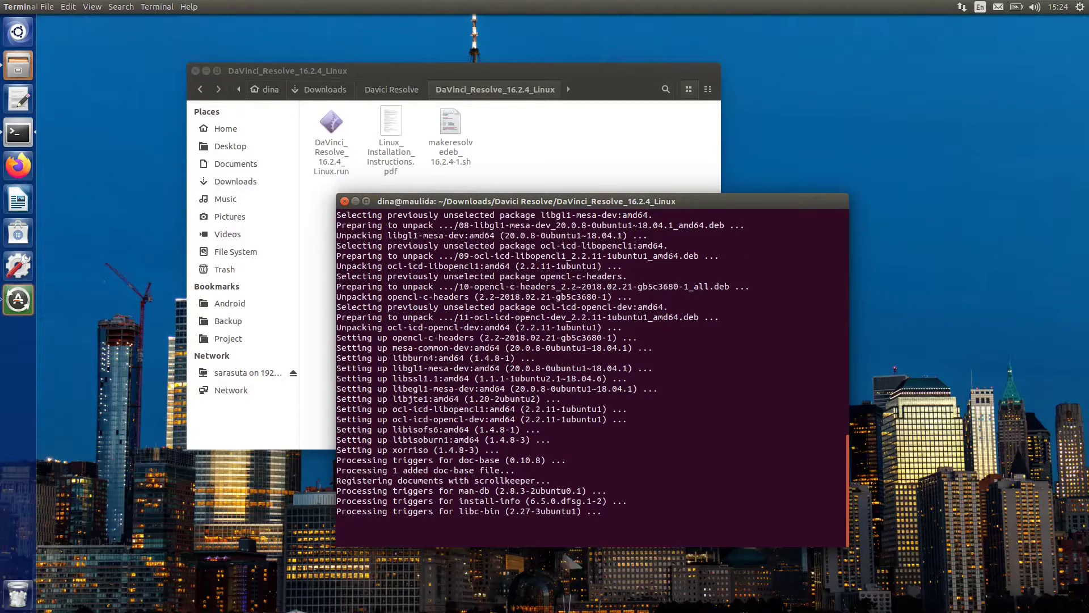
text(cle)
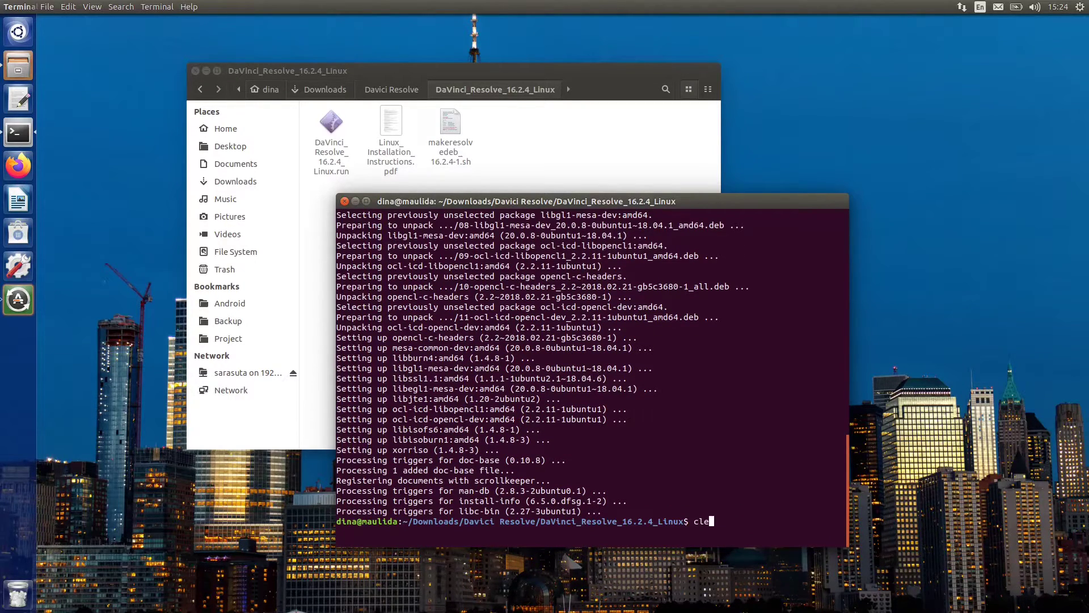
- Clear the terminal and run ./makeresolvedeb_16.2.4-1.sh lite to build davinci-resolve_16.2.4-1_amd64.deb
key(Return)
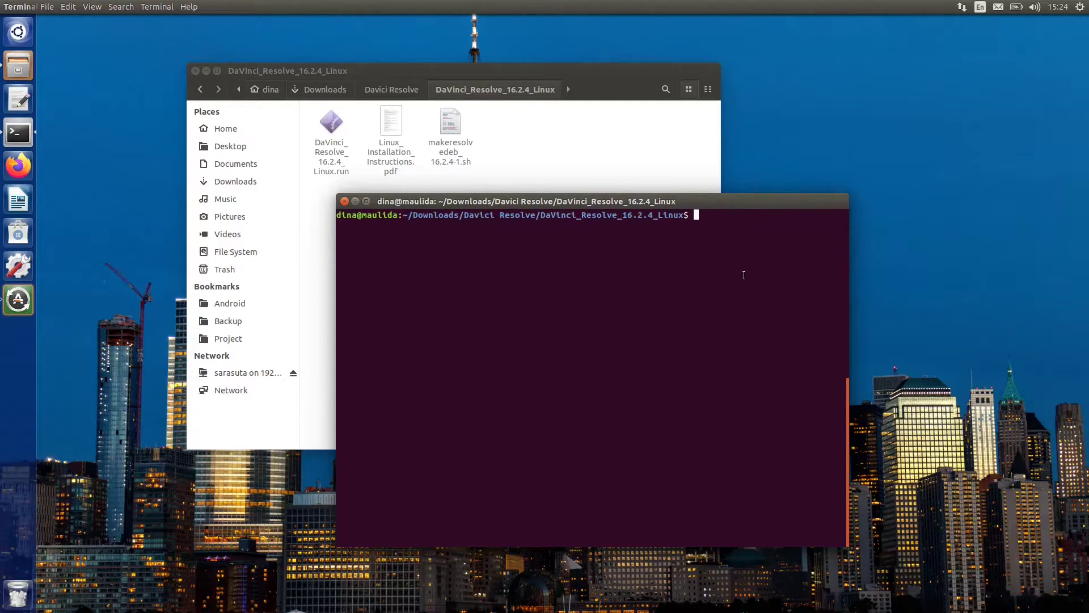
text(./makeresolvedeb_16.2.4-1.sh l)
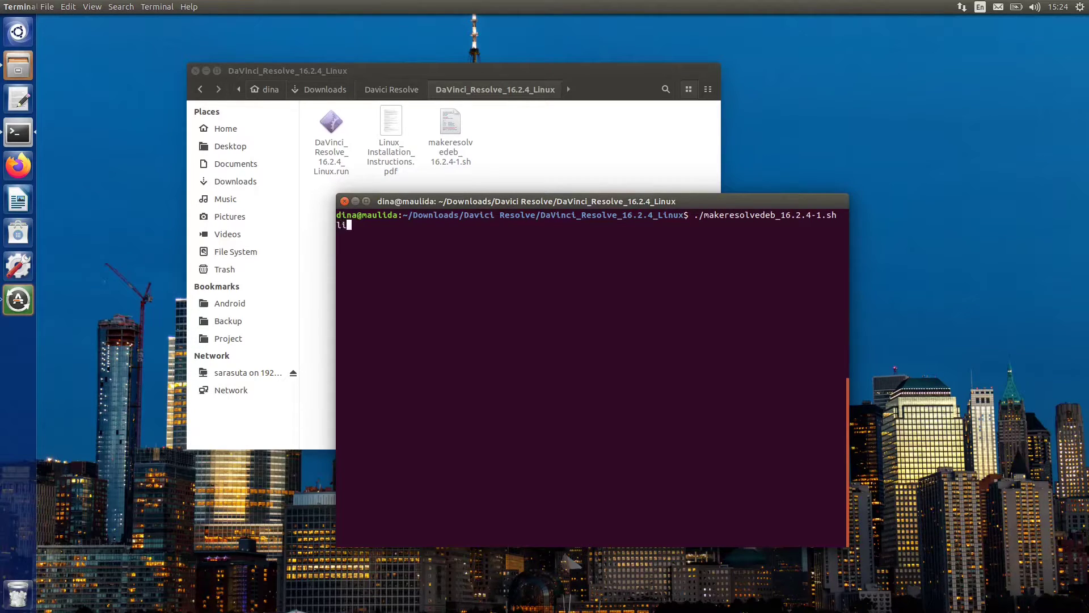
text(ite)
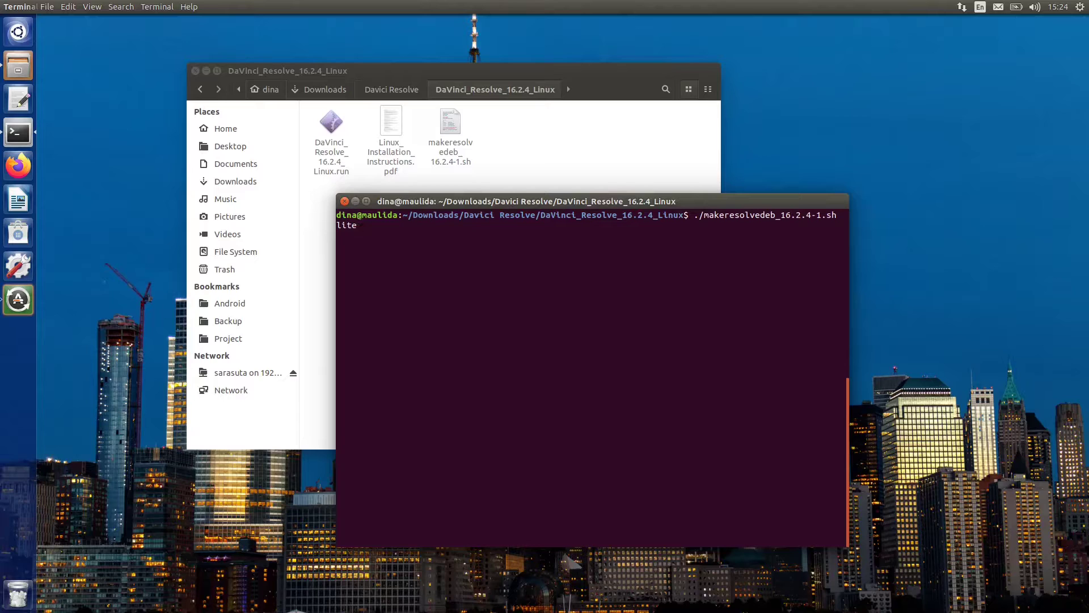
text(studio)
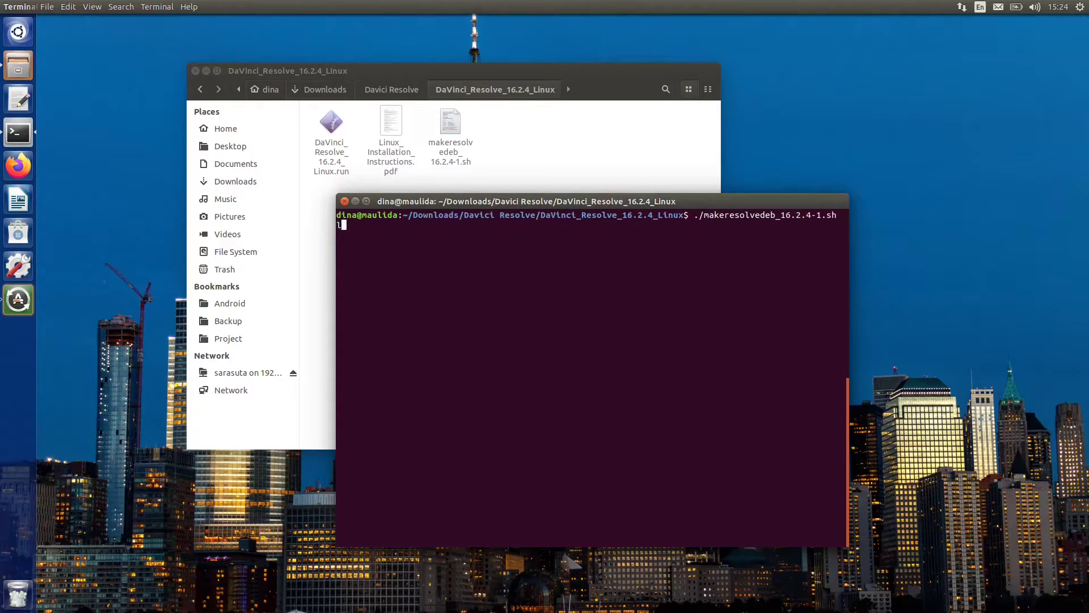
text(ite)
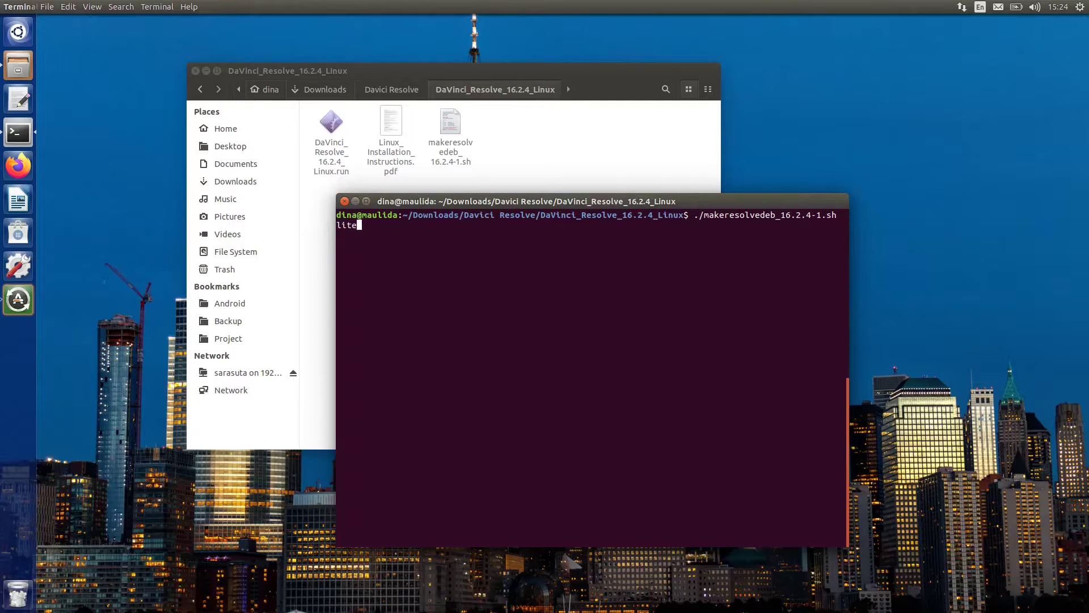
key(Return)
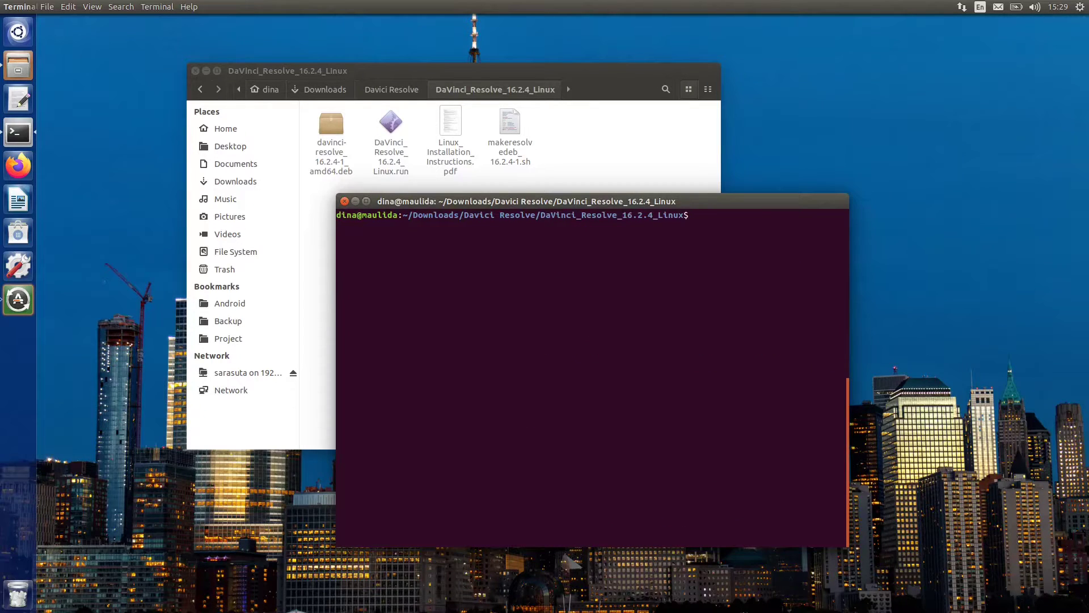
- Install davinci-resolve_16.2.4-1_amd64.deb with sudo dpkg -i and wait for setup to finish
text(sudo)
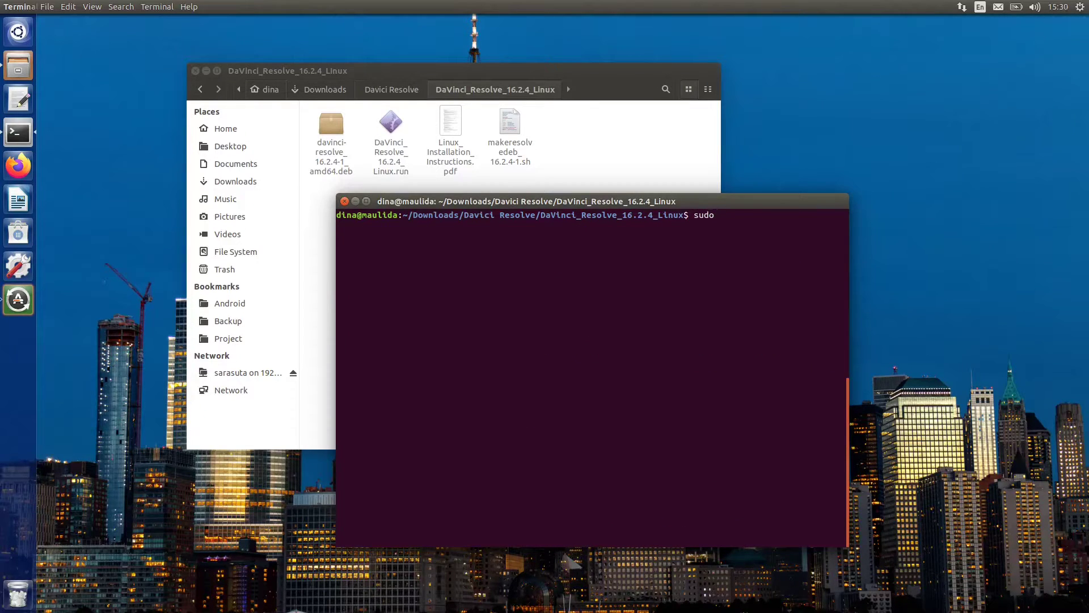
text(dpkg -i davinci-resolve_16.2.4-1_amd64.deb)
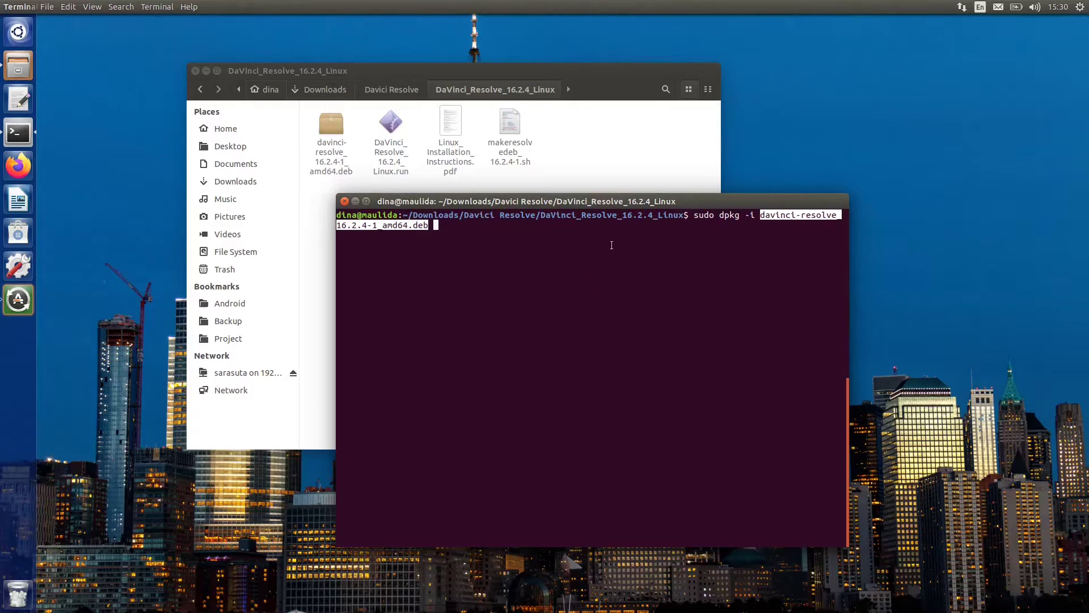
key(Return)
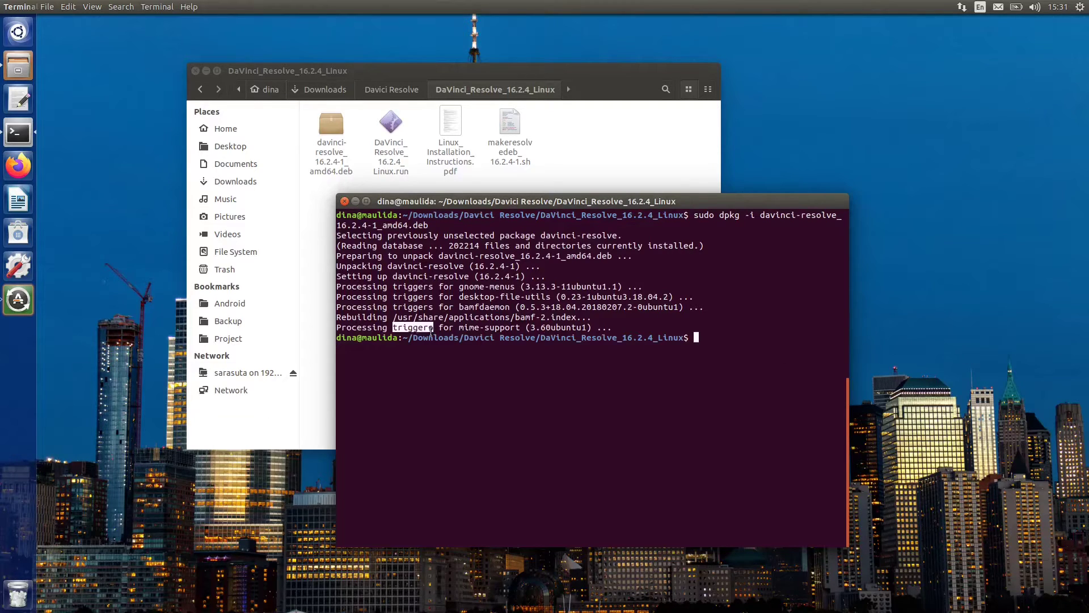
- Search the Unity Dash for 'da' to find and launch DaVinci Resolve
click(17, 32)
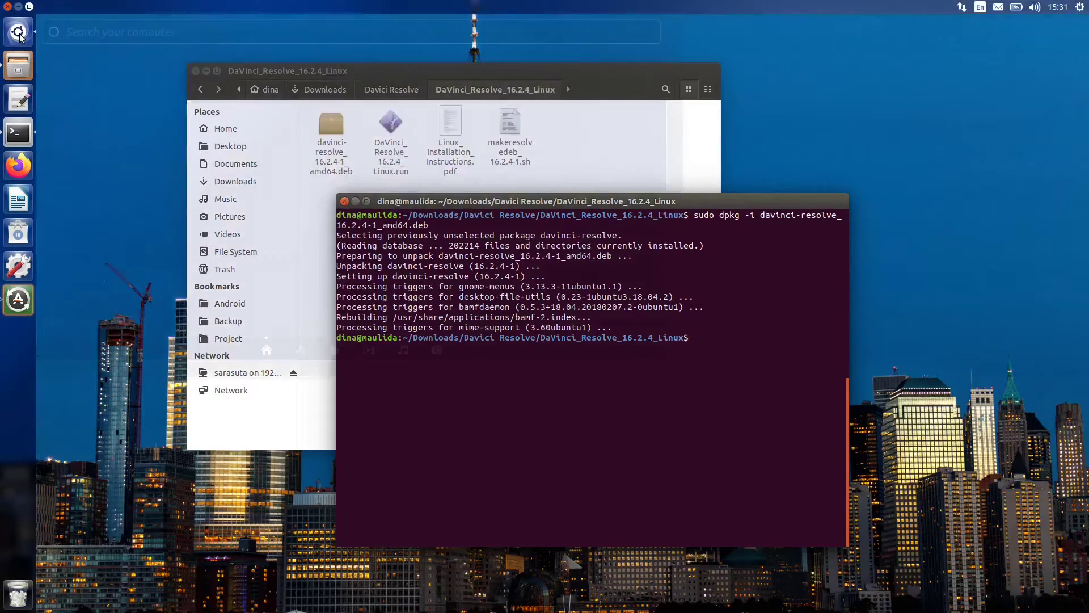
click(19, 32)
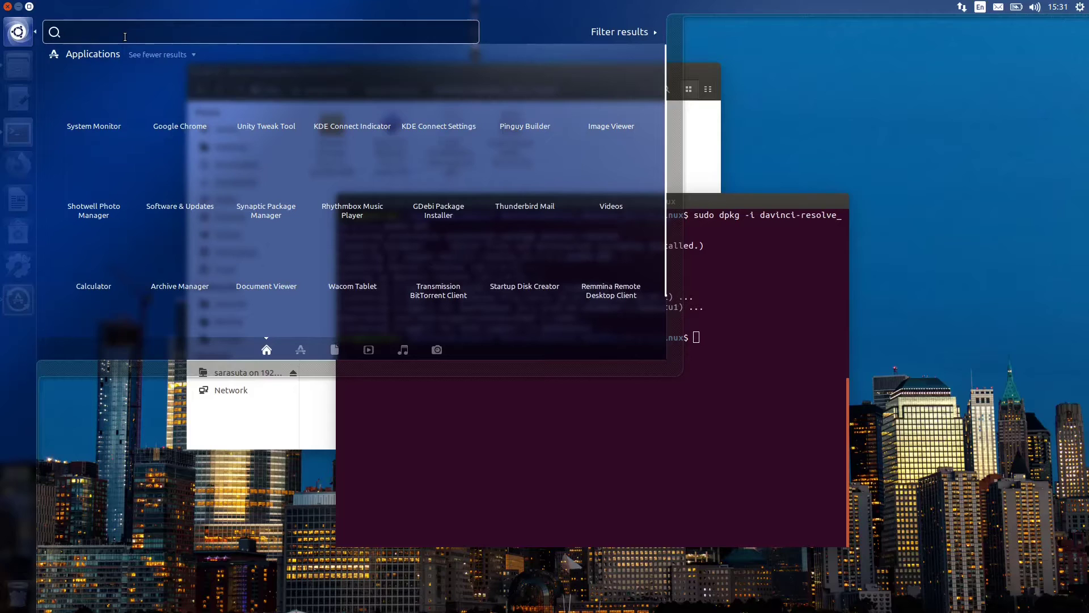
text(da)
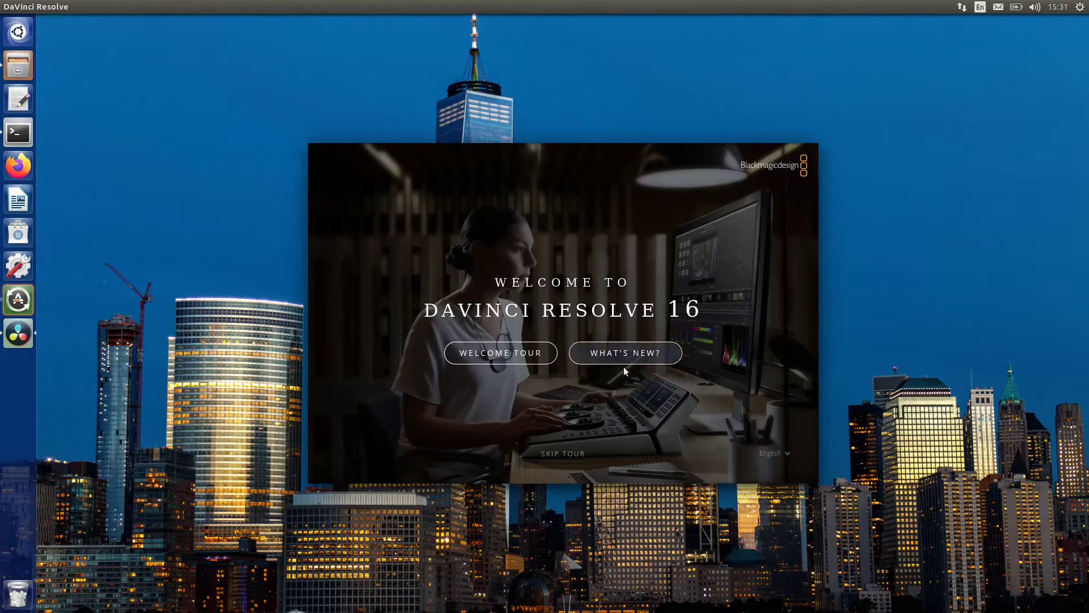
- Page through the DaVinci Resolve welcome tour, from Color and Audio to Deliver
click(500, 352)
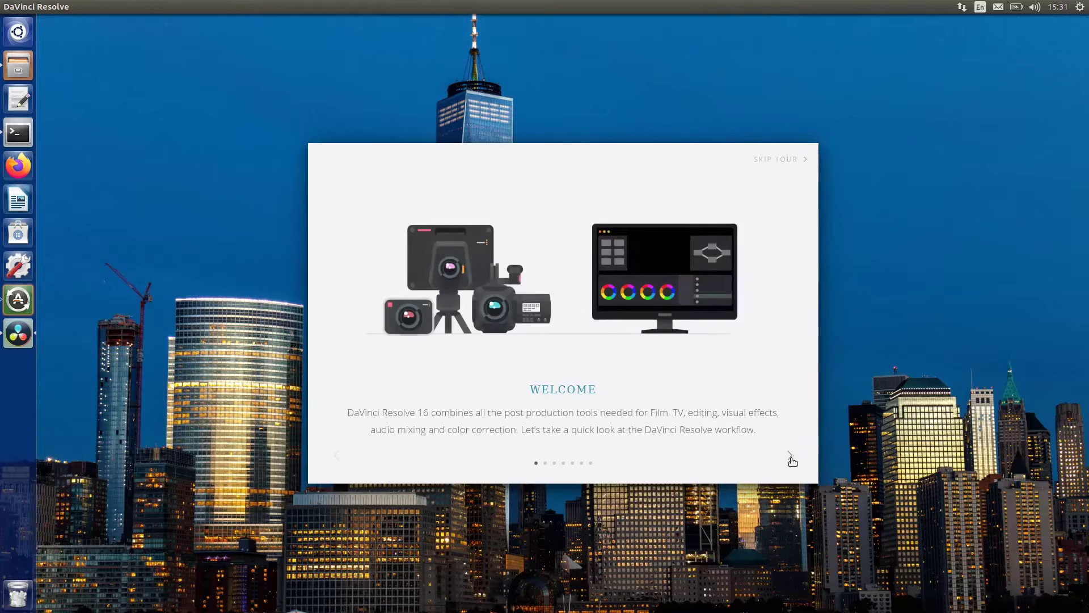
click(792, 458)
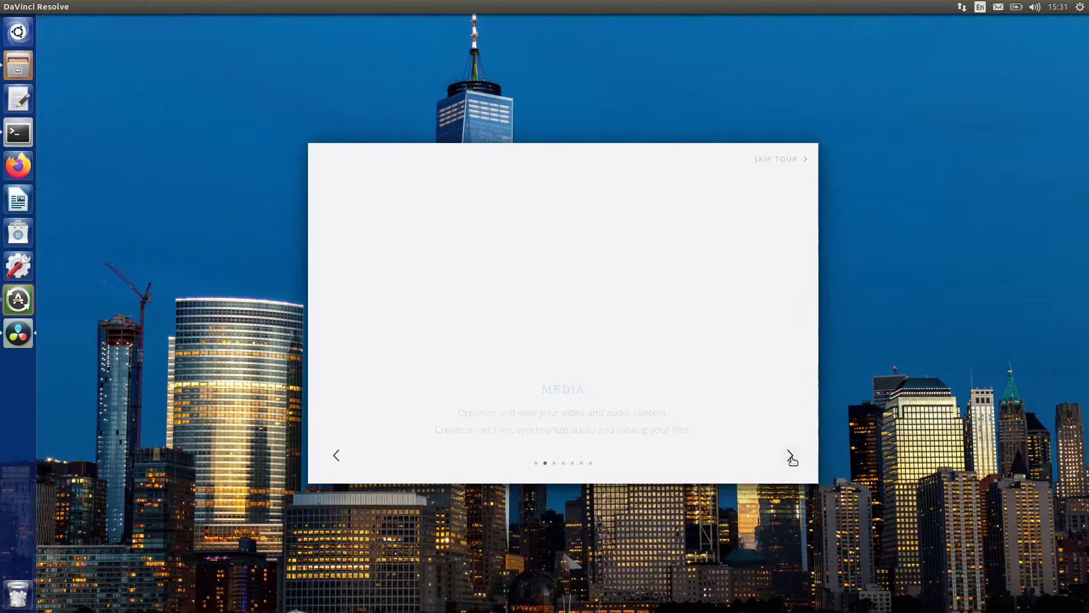
click(792, 455)
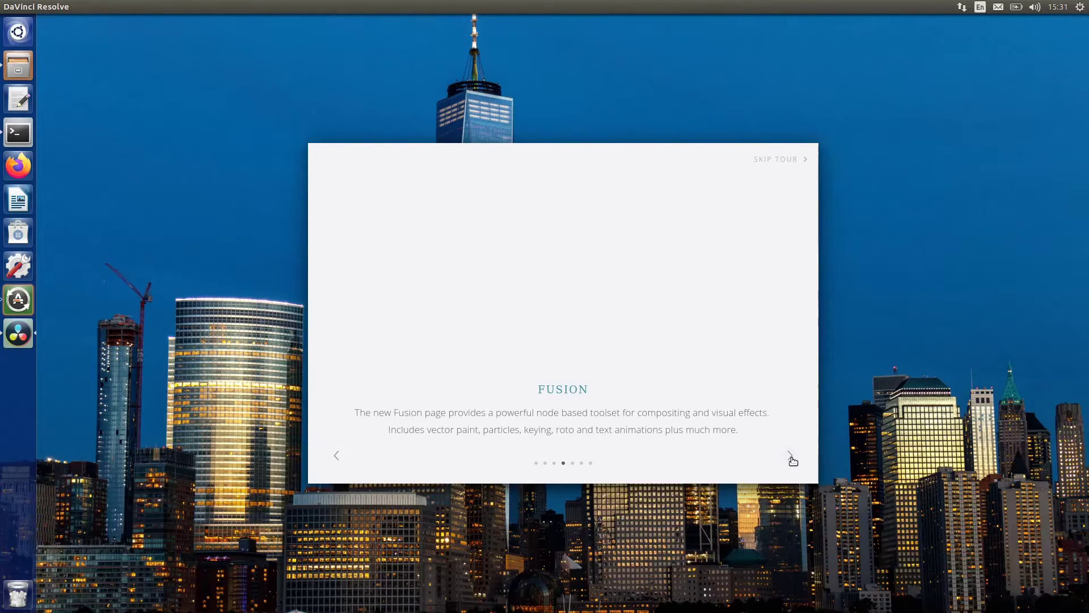
click(792, 455)
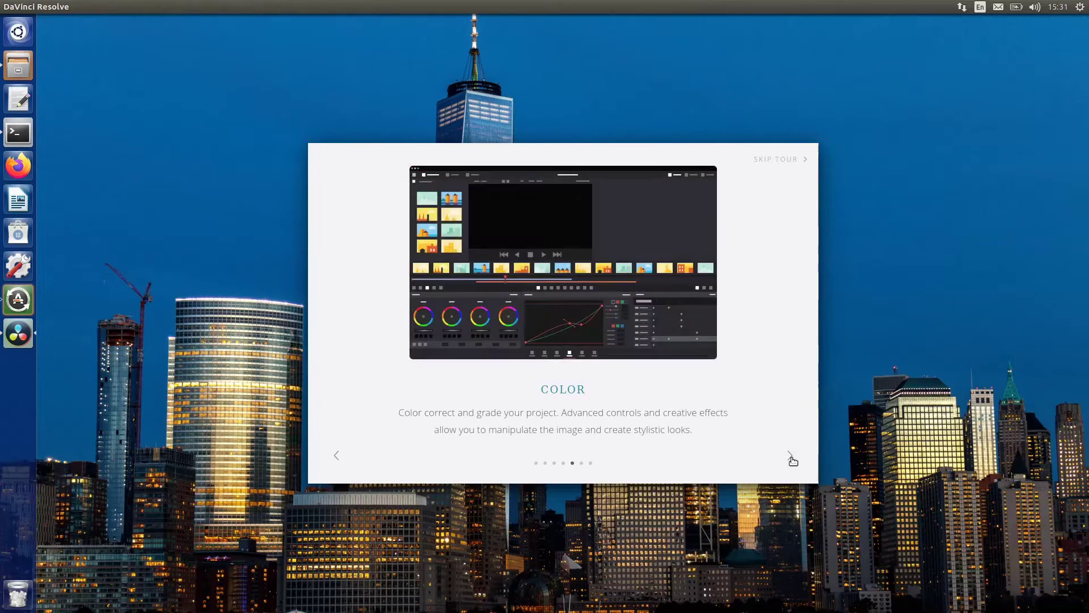
click(791, 460)
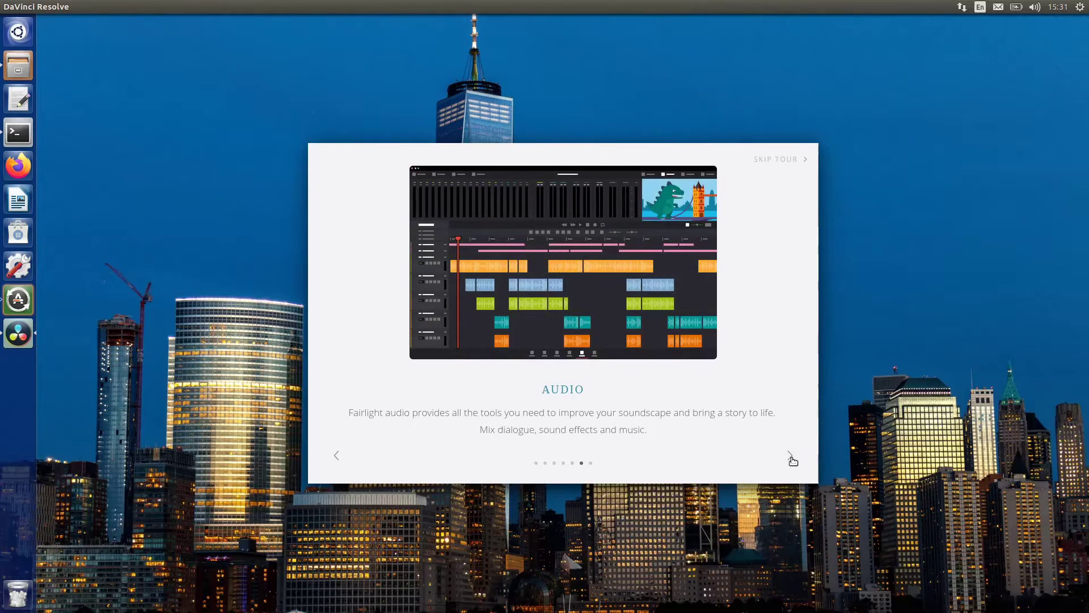
click(792, 455)
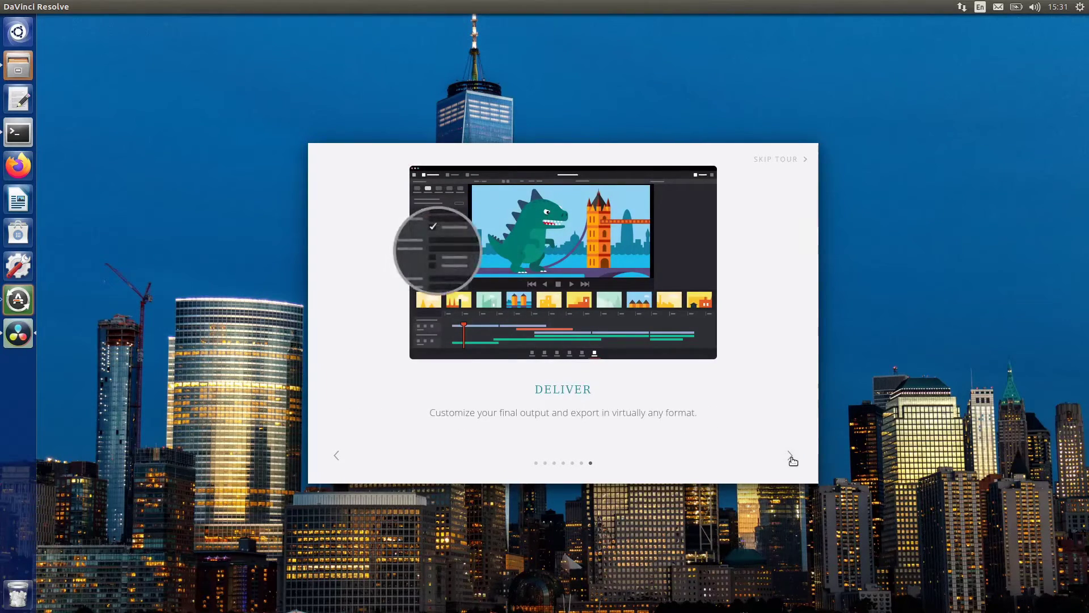
click(790, 459)
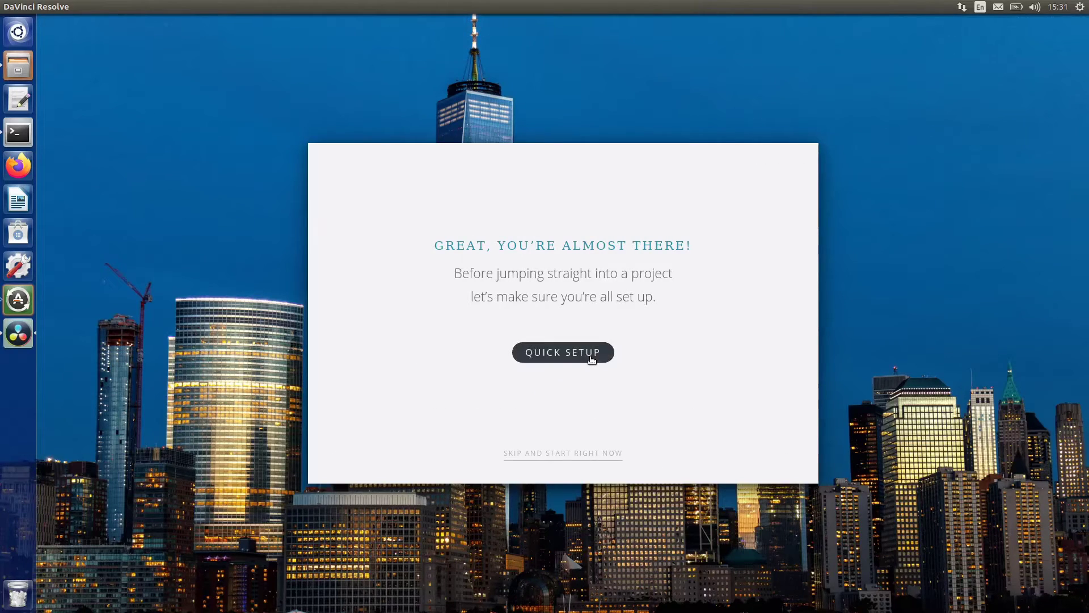
- Complete quick setup with default media storage and the DaVinci Resolve keyboard layout
click(563, 352)
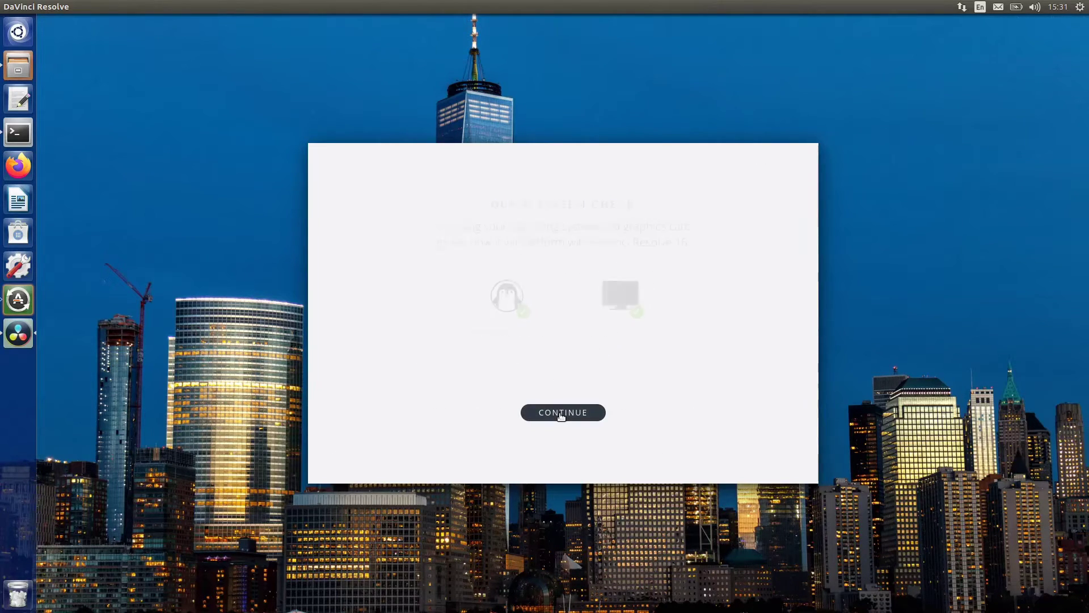
click(562, 412)
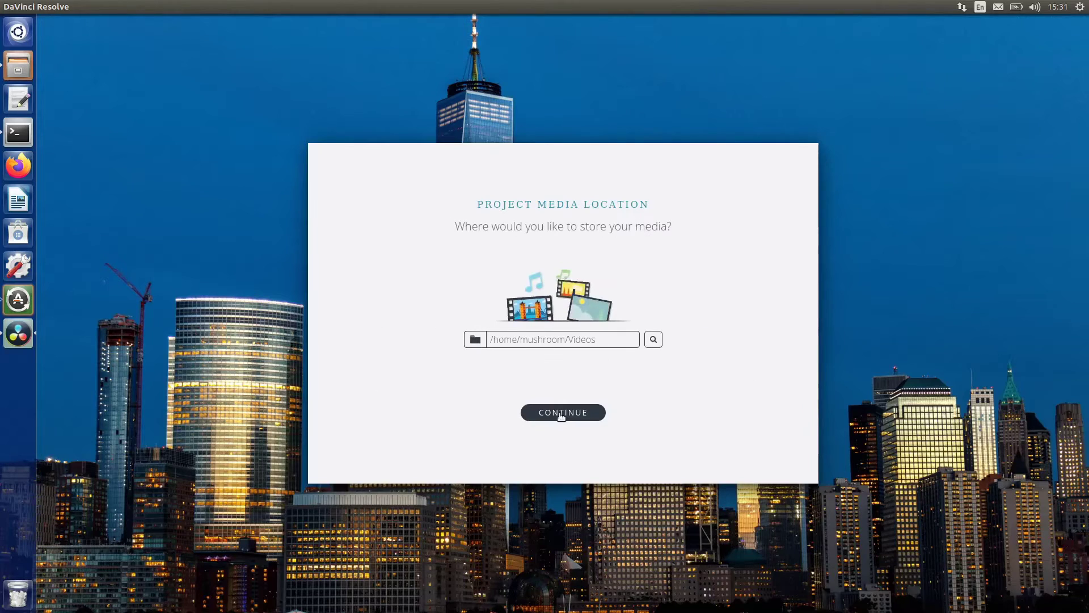
click(562, 412)
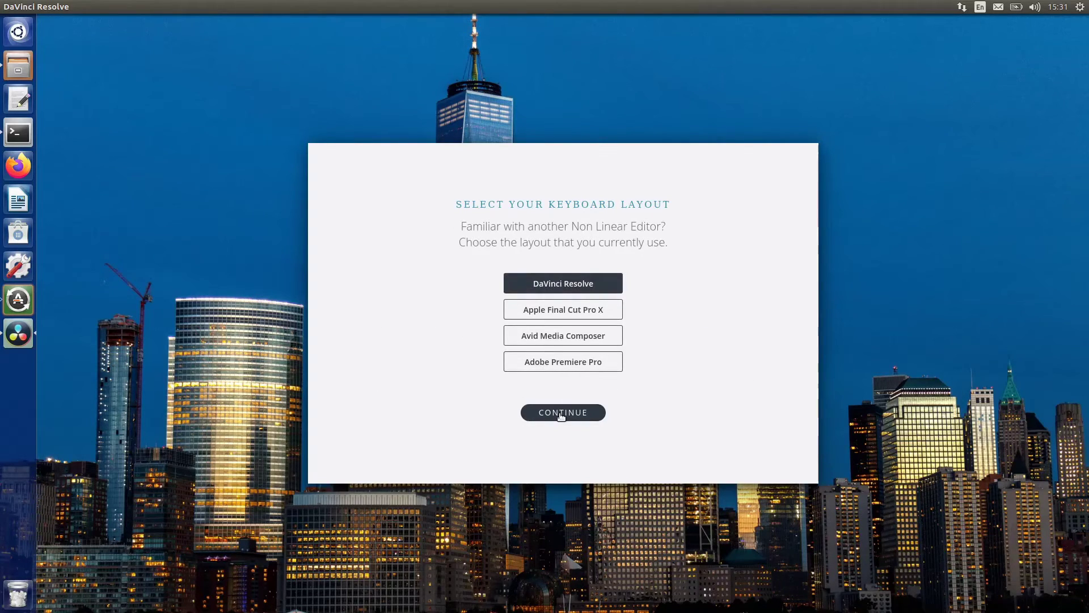
click(562, 412)
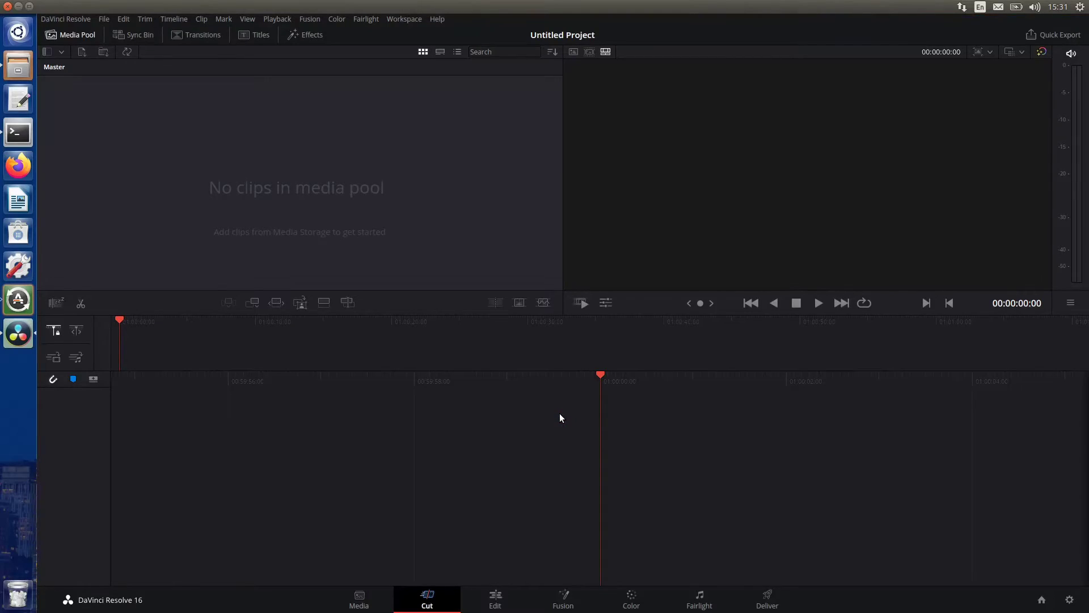
- Open Preferences from the DaVinci Resolve application menu
click(65, 19)
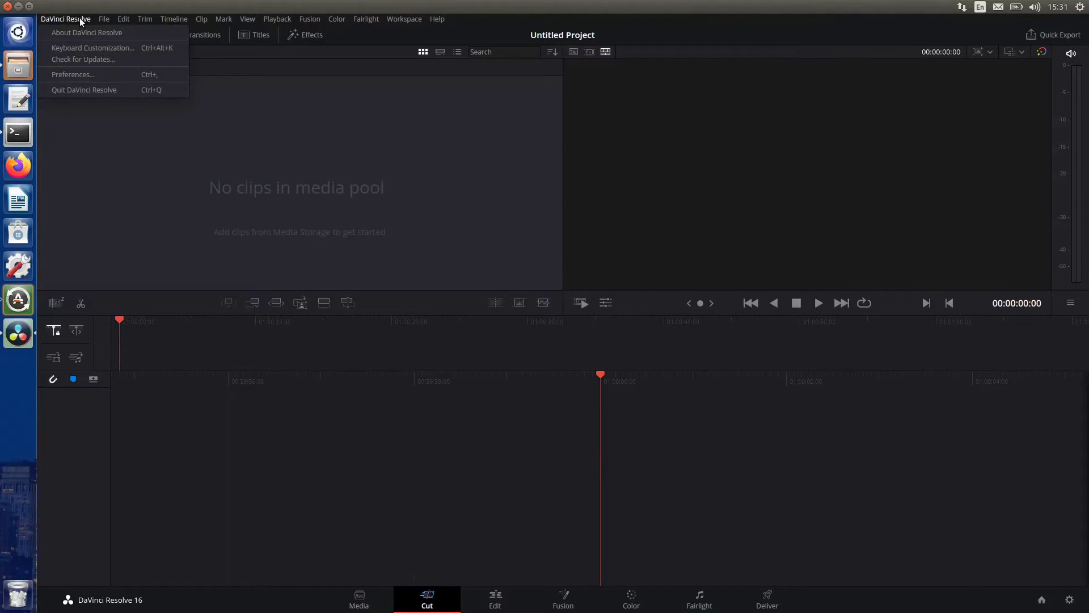
click(87, 33)
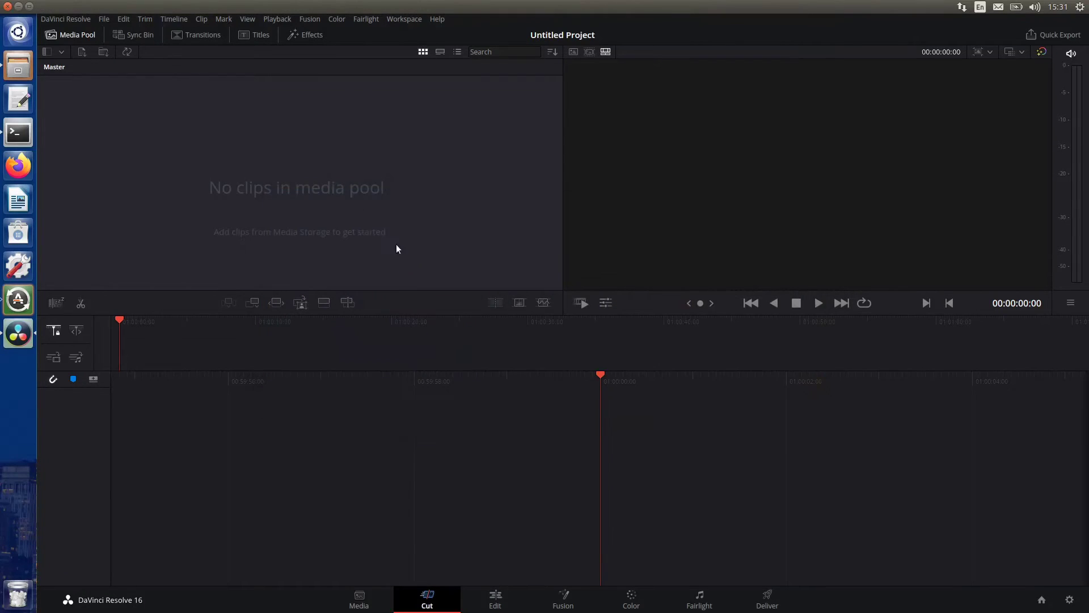
click(65, 18)
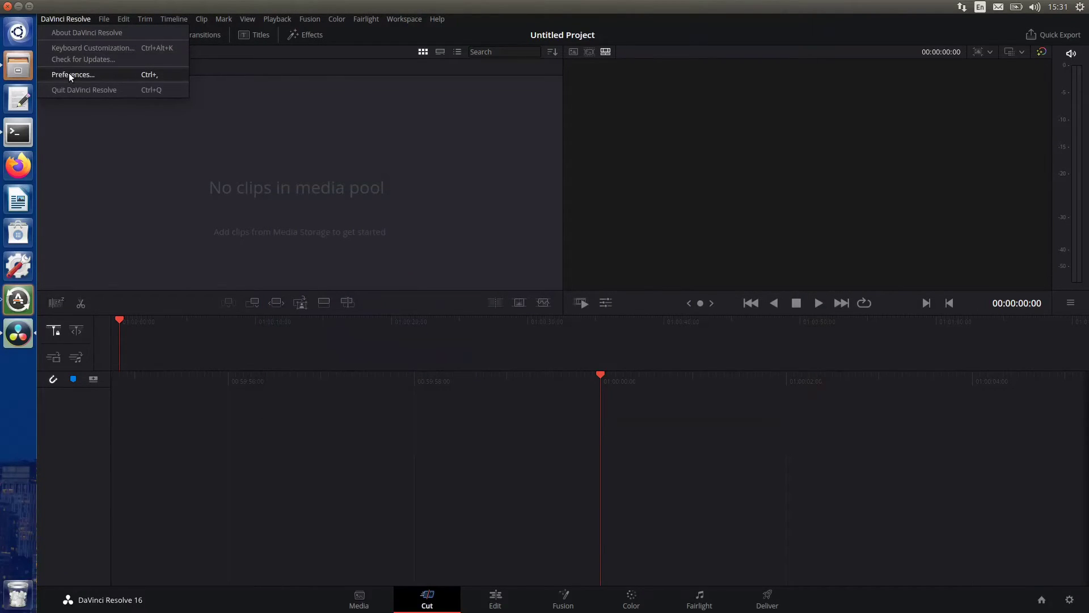
click(72, 74)
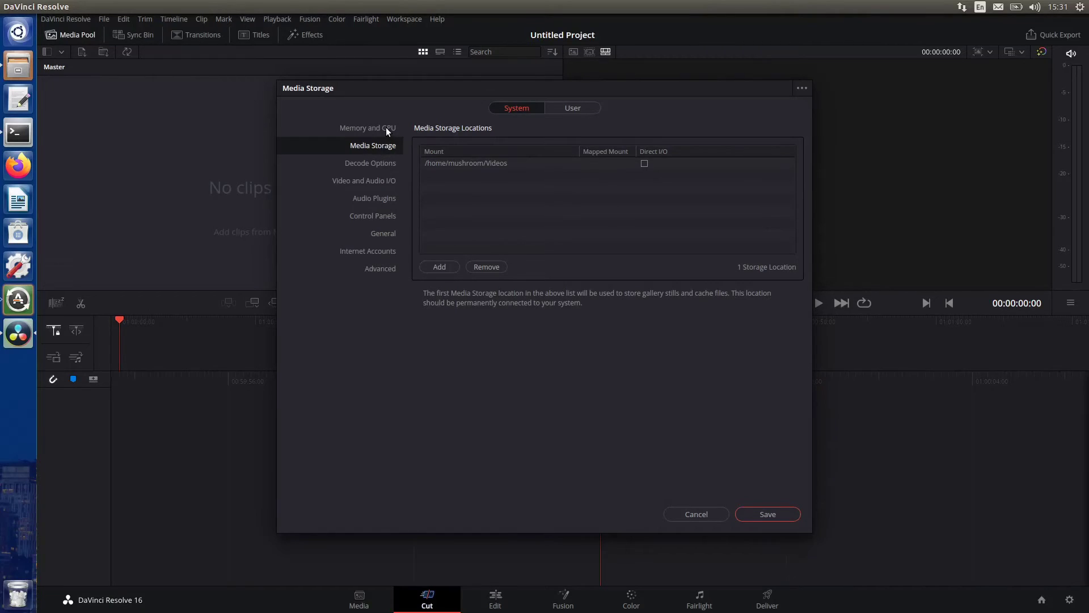
- View the Memory and GPU, Video and Audio I/O, and Control Panels preference pages
click(367, 128)
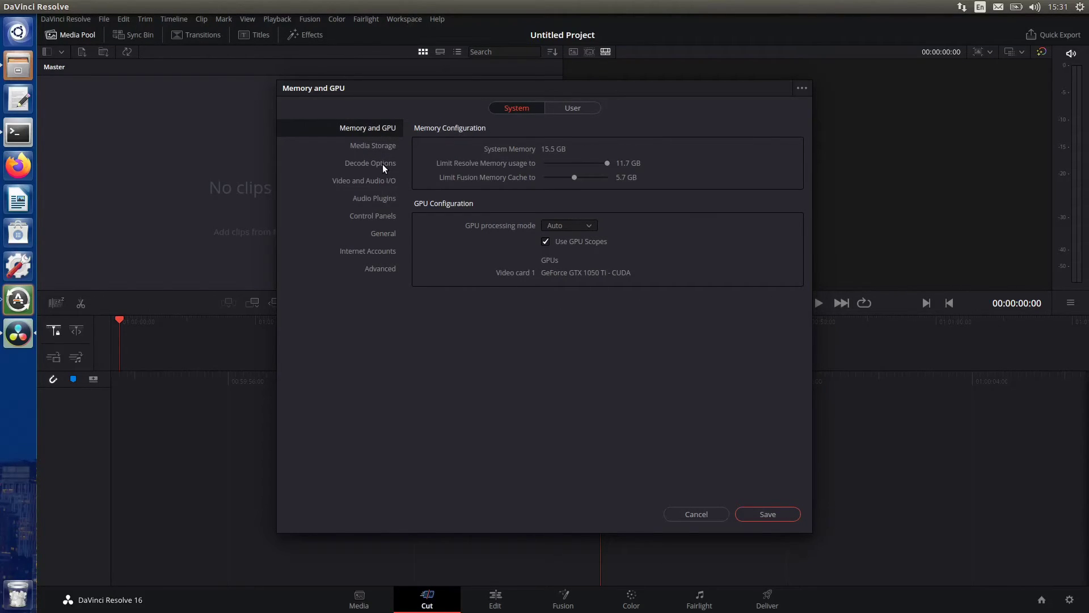
click(364, 180)
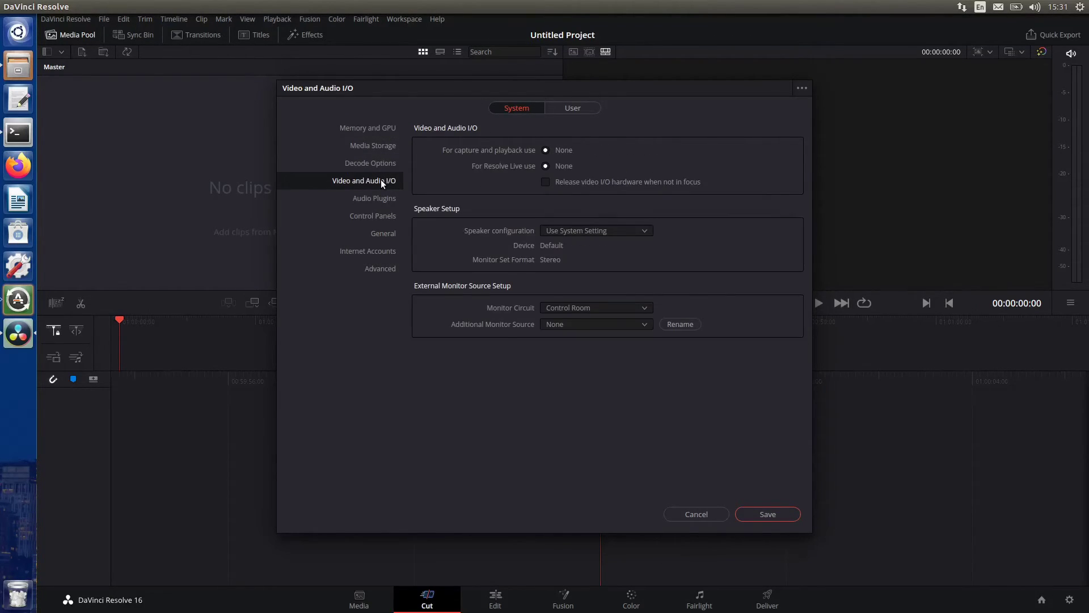
click(372, 216)
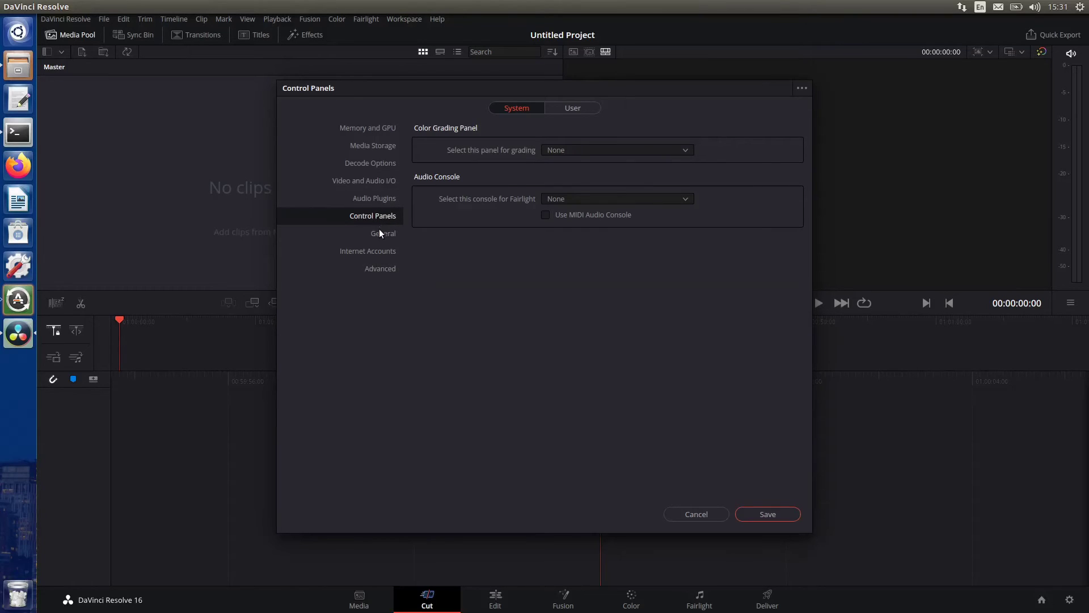